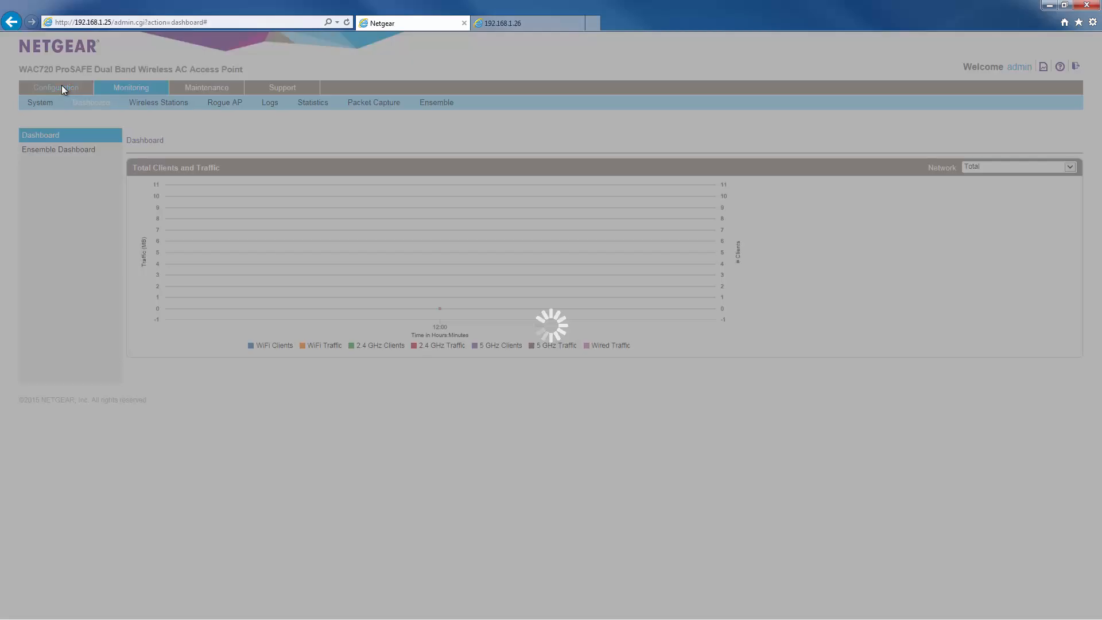
{"action": "mouse_move", "coordinate": [475, 202]}
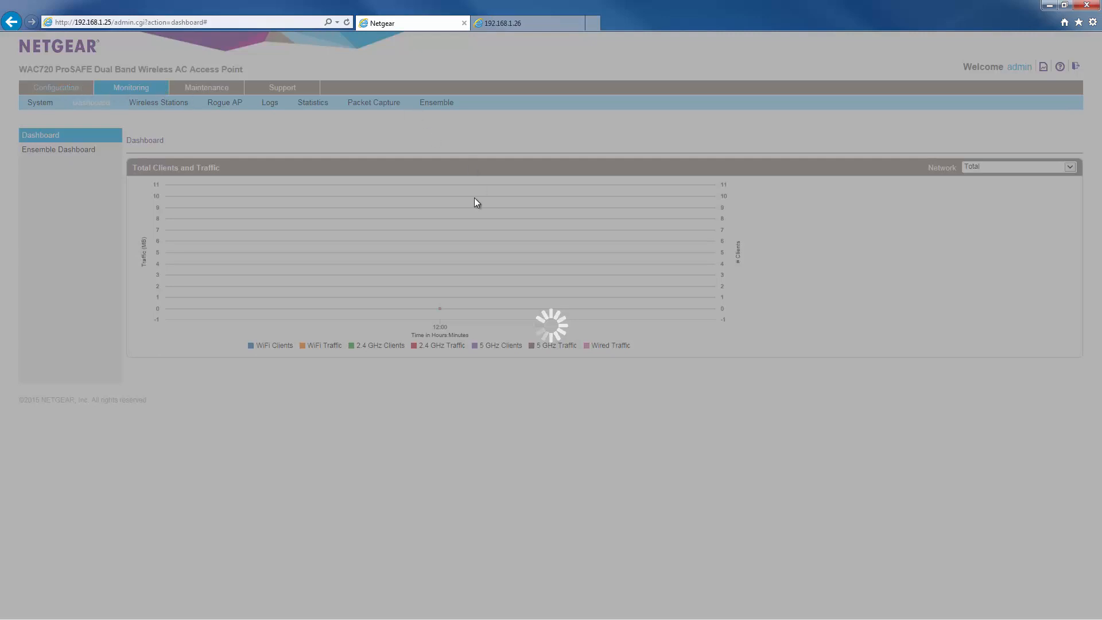
{"action": "mouse_move", "coordinate": [321, 209]}
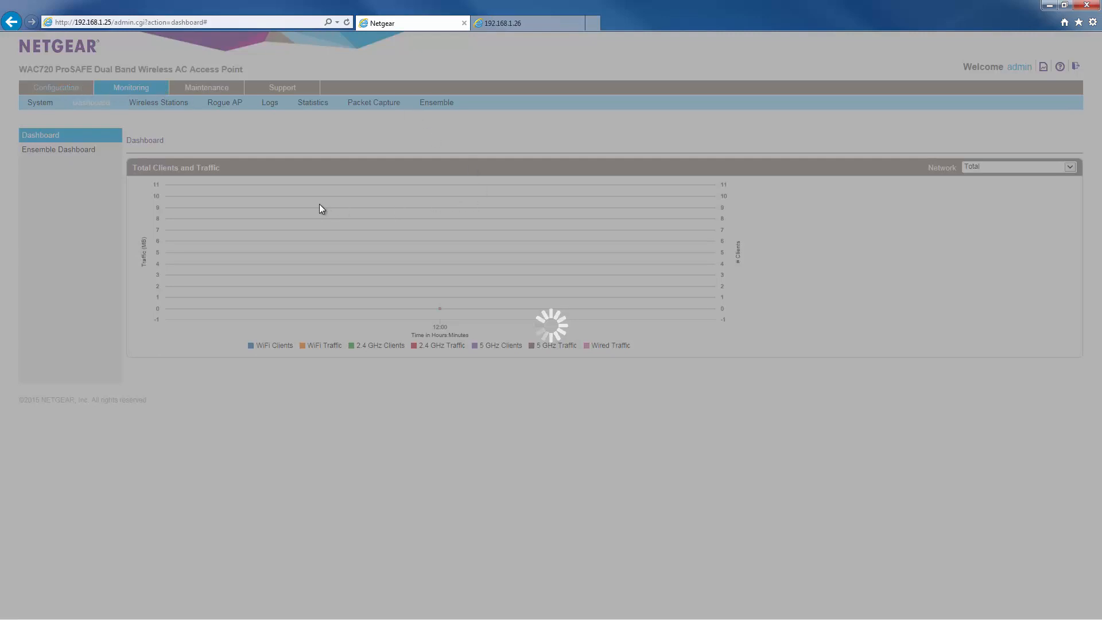
Switch from monitoring to the Configuration area and head to the Ensemble settings
{"action": "left_click", "coordinate": [55, 87]}
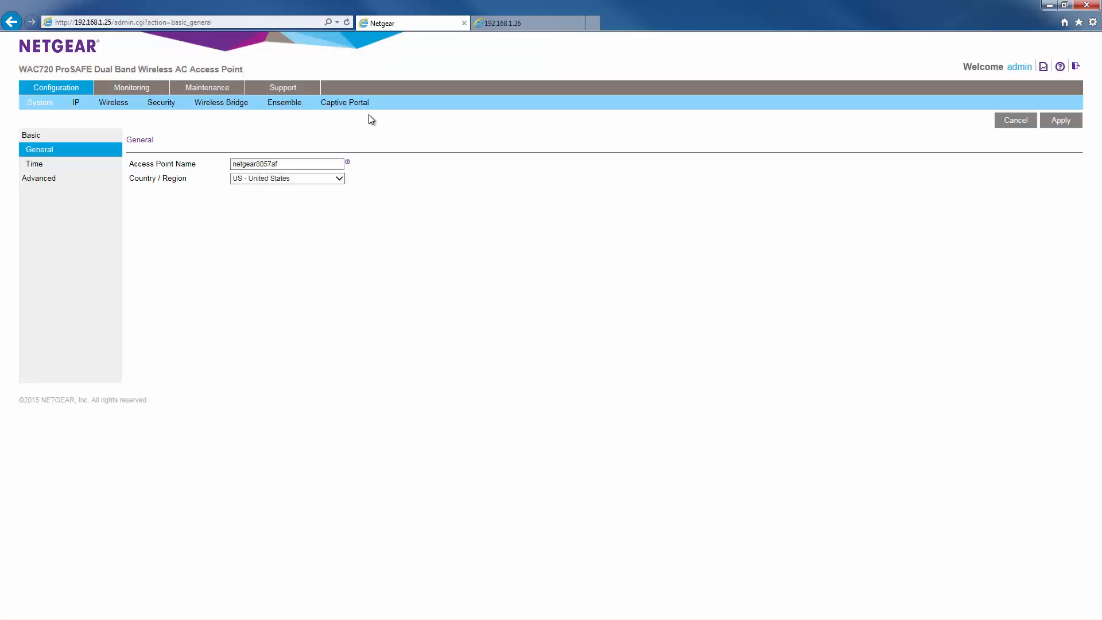
{"action": "left_click", "coordinate": [1061, 120]}
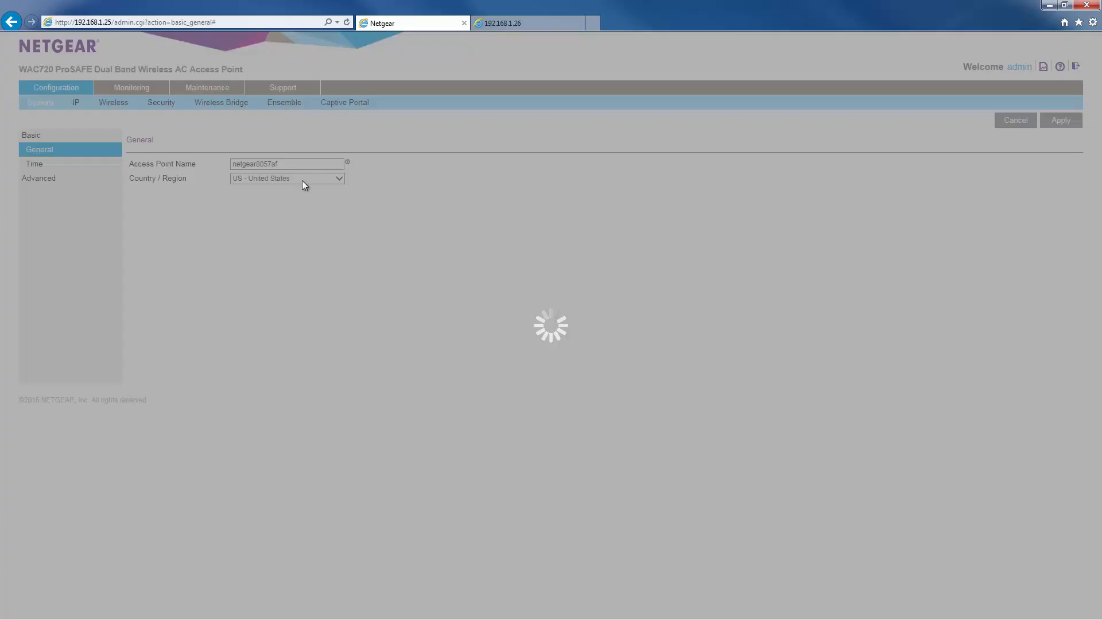
In Ensemble General, choose Start, name the ensemble 'test' with priority 10, and apply
{"action": "left_click", "coordinate": [283, 102]}
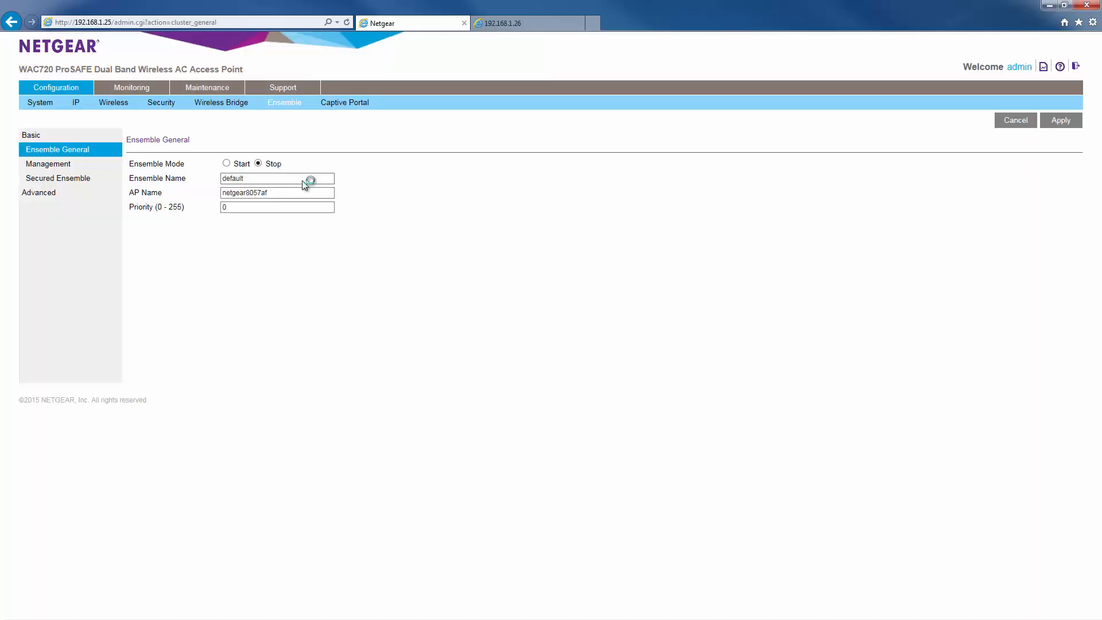
{"action": "mouse_move", "coordinate": [252, 246]}
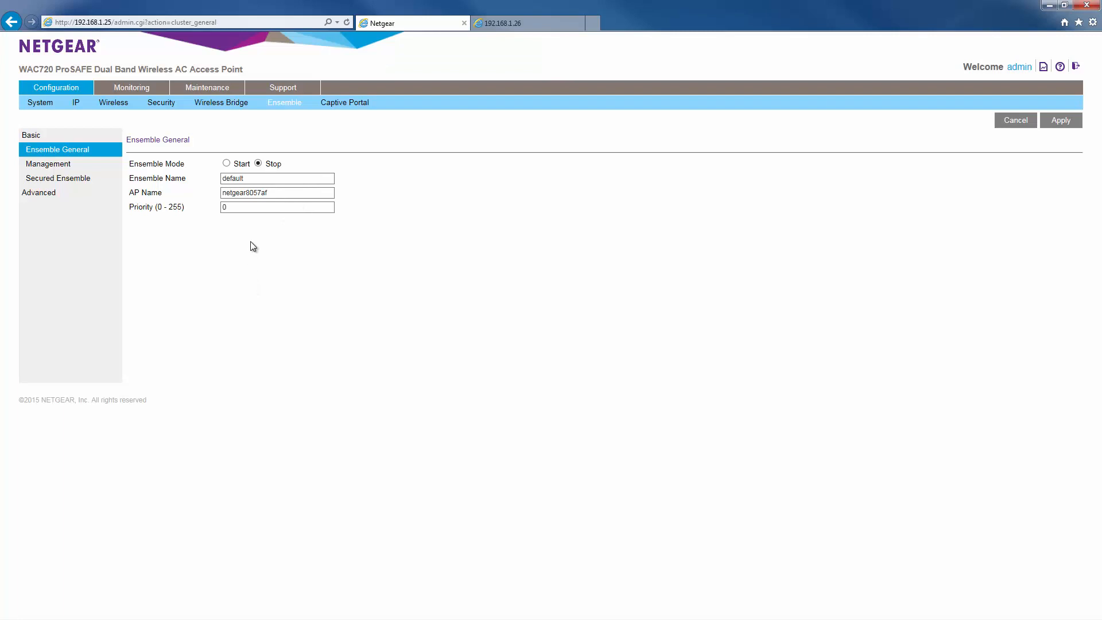
{"action": "left_click", "coordinate": [226, 163]}
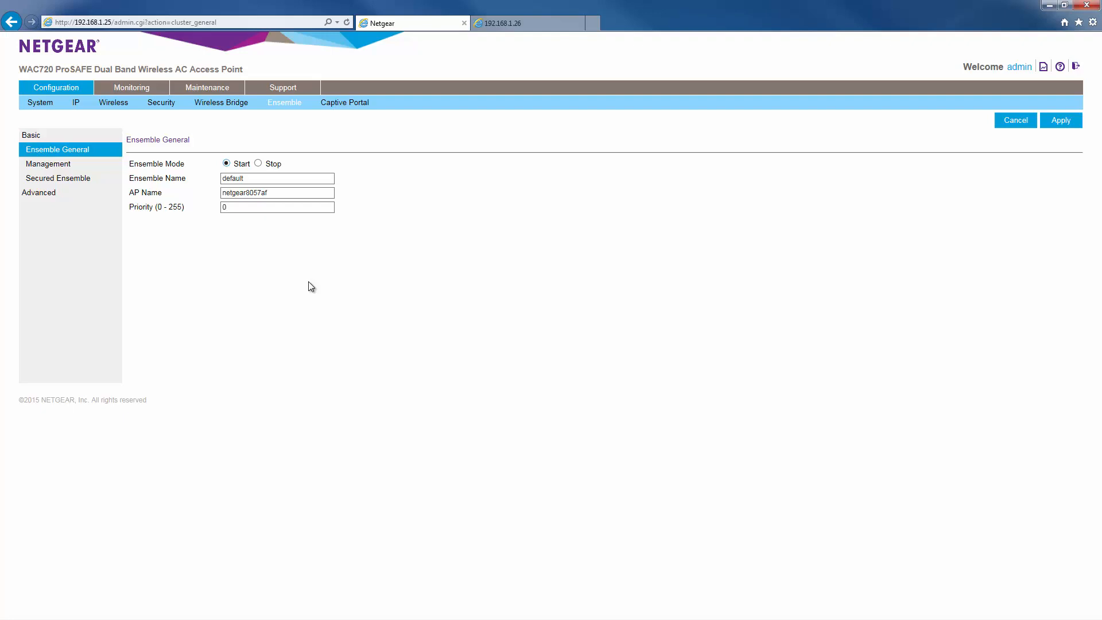
{"action": "left_click", "coordinate": [276, 178]}
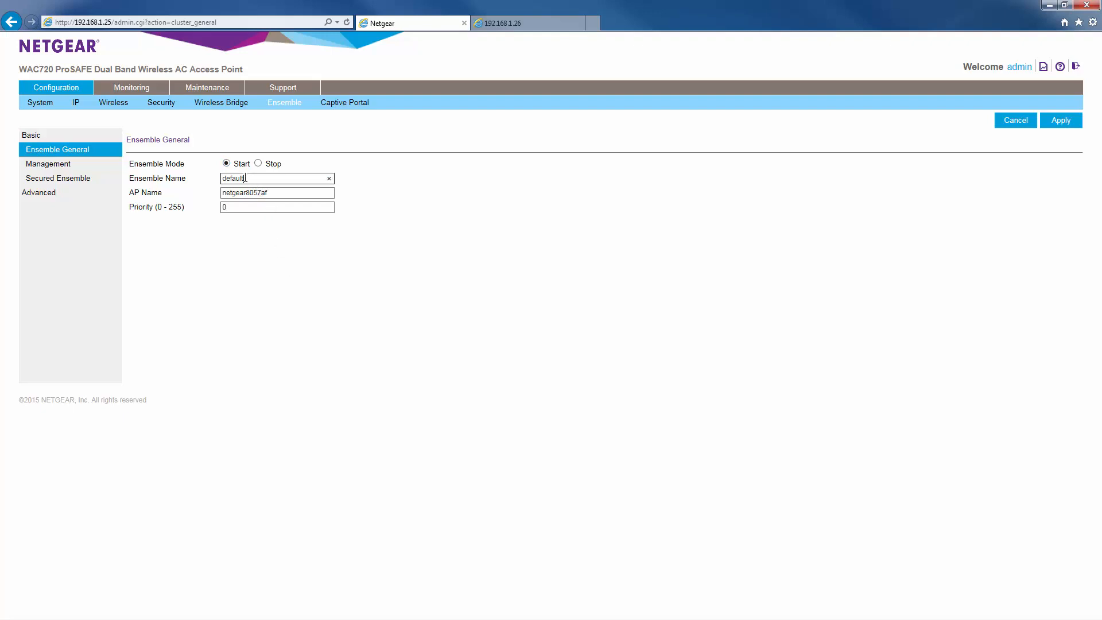
{"action": "type", "text": "test"}
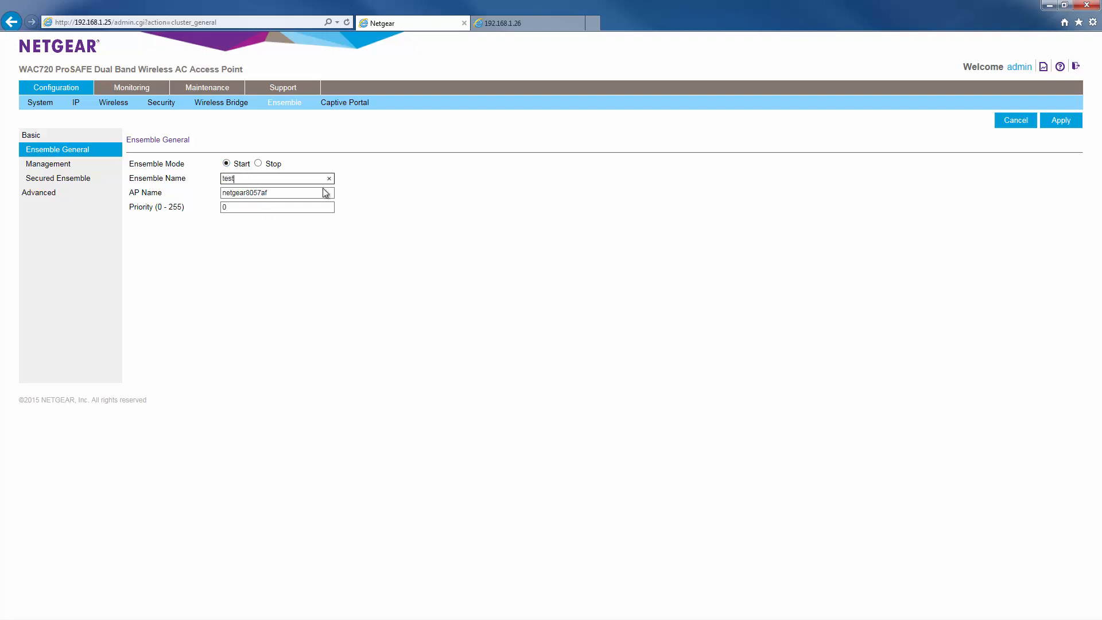
{"action": "mouse_move", "coordinate": [485, 268]}
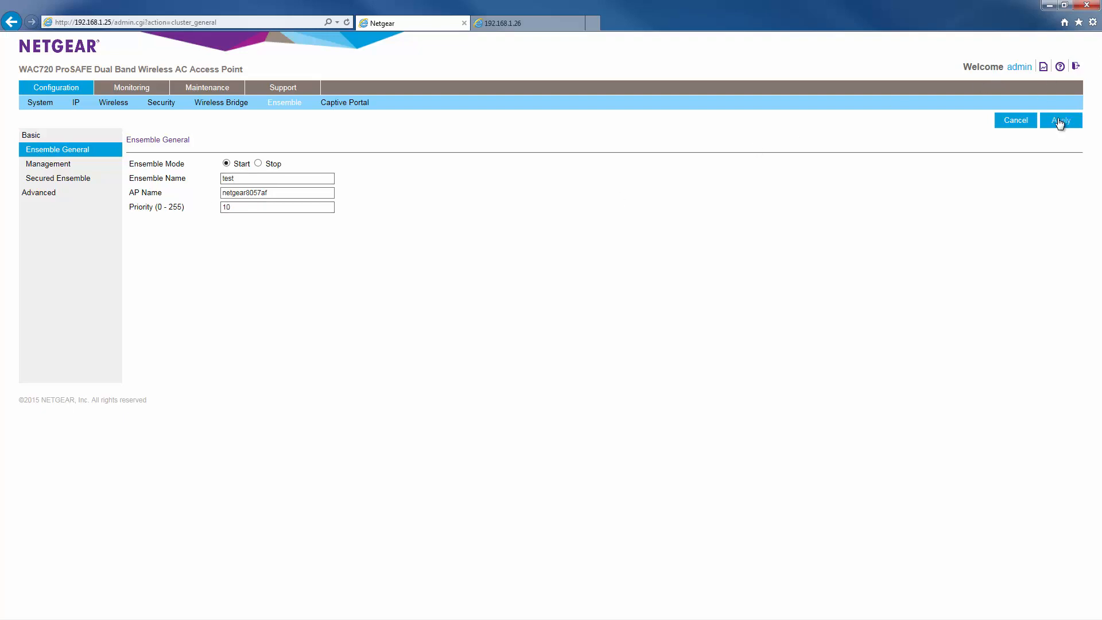
{"action": "left_click", "coordinate": [1061, 120]}
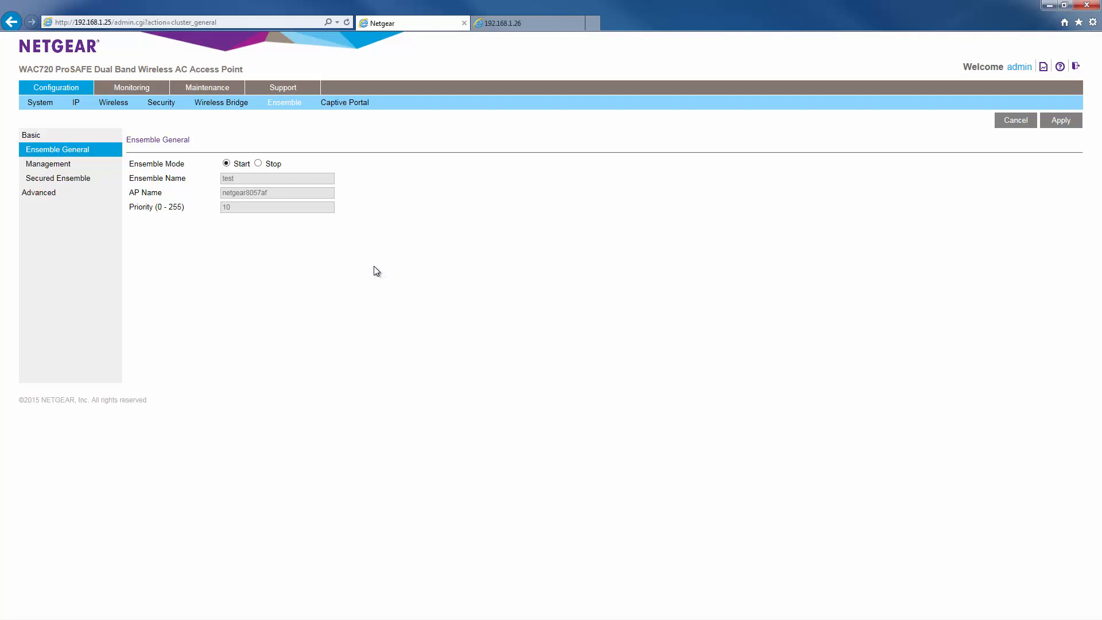
Under Ensemble Management, enter 192.168.1.99 as the IP to manage the ensemble and apply
{"action": "left_click", "coordinate": [48, 164]}
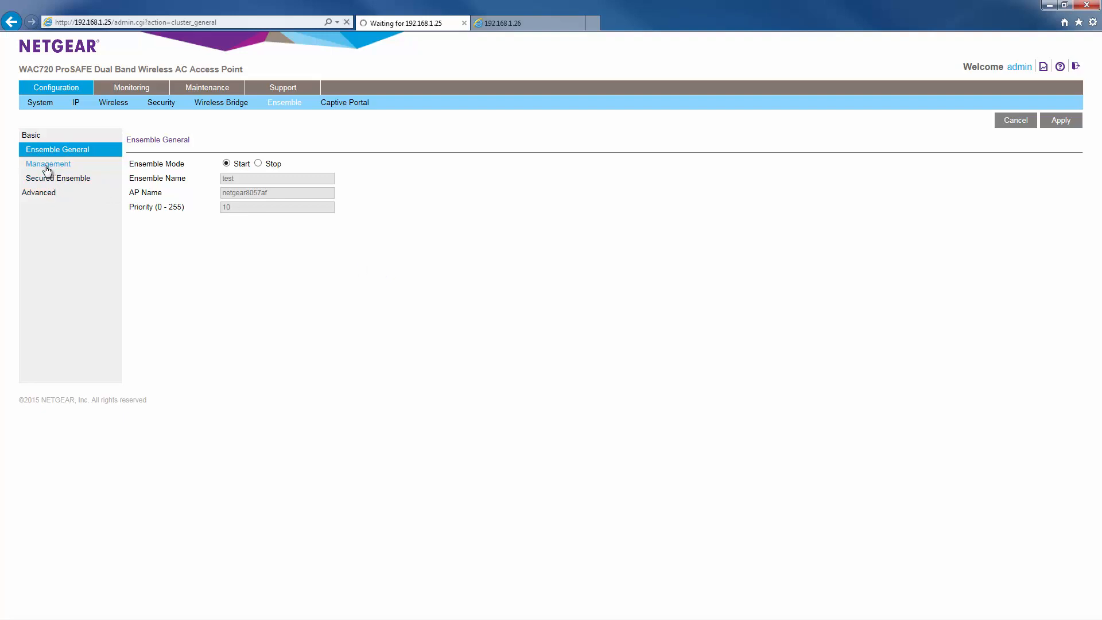
{"action": "left_click", "coordinate": [48, 164]}
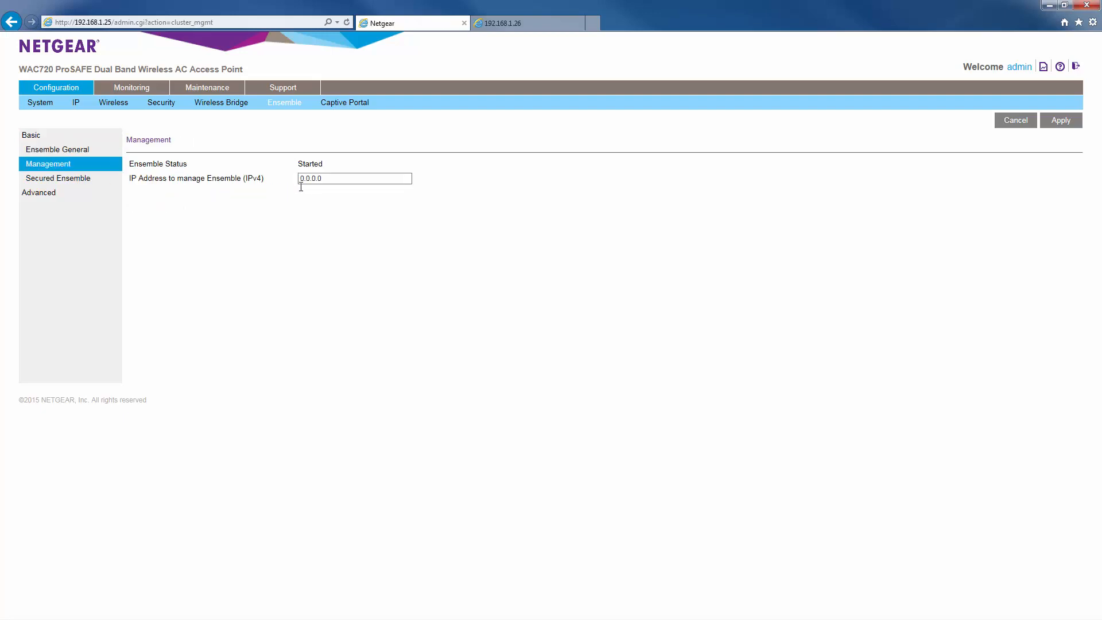
{"action": "mouse_move", "coordinate": [340, 182]}
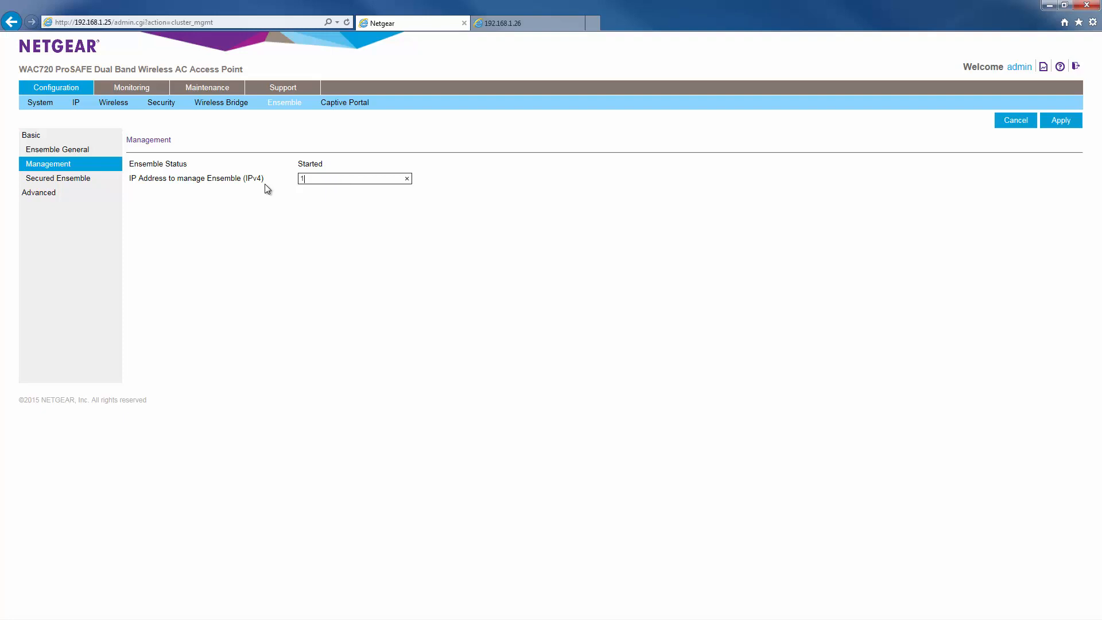
{"action": "type", "text": "92.168.1."}
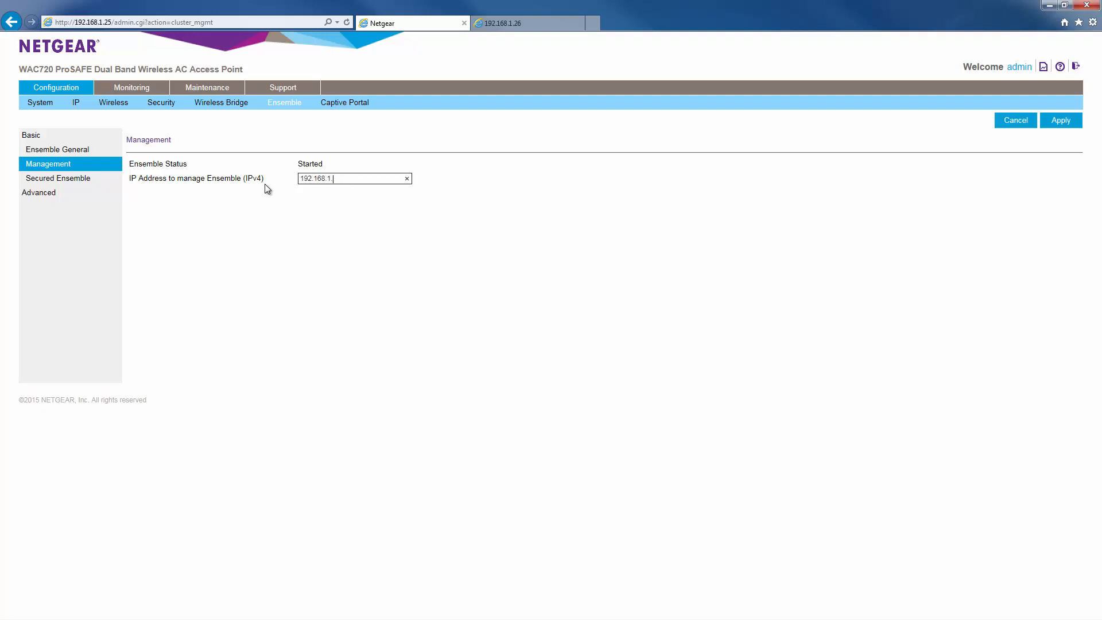
{"action": "type", "text": "99"}
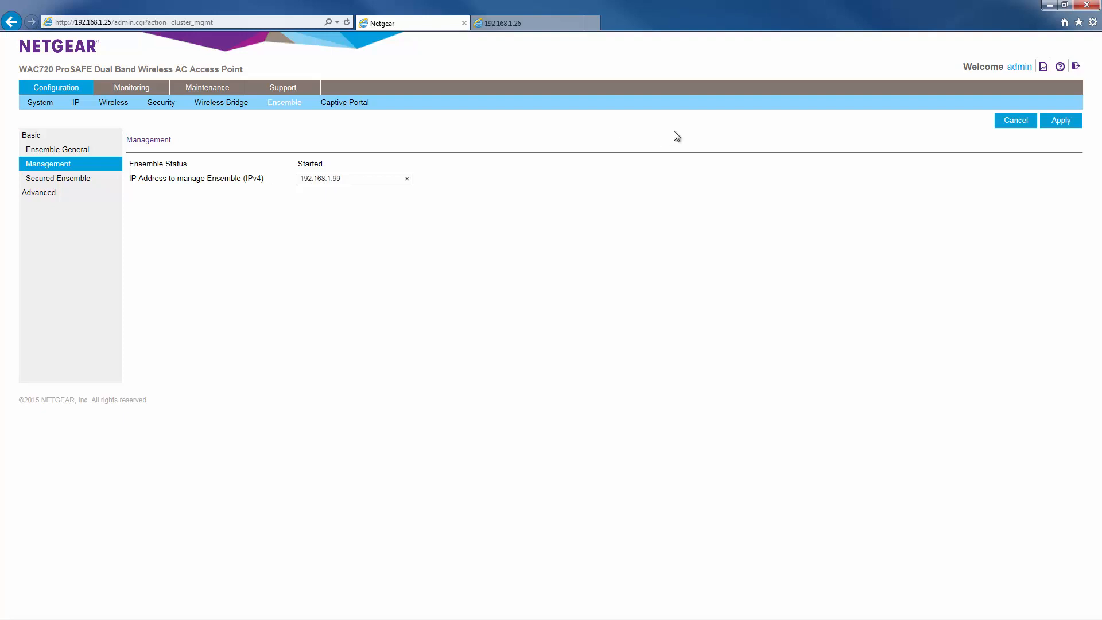
{"action": "left_click", "coordinate": [1060, 119]}
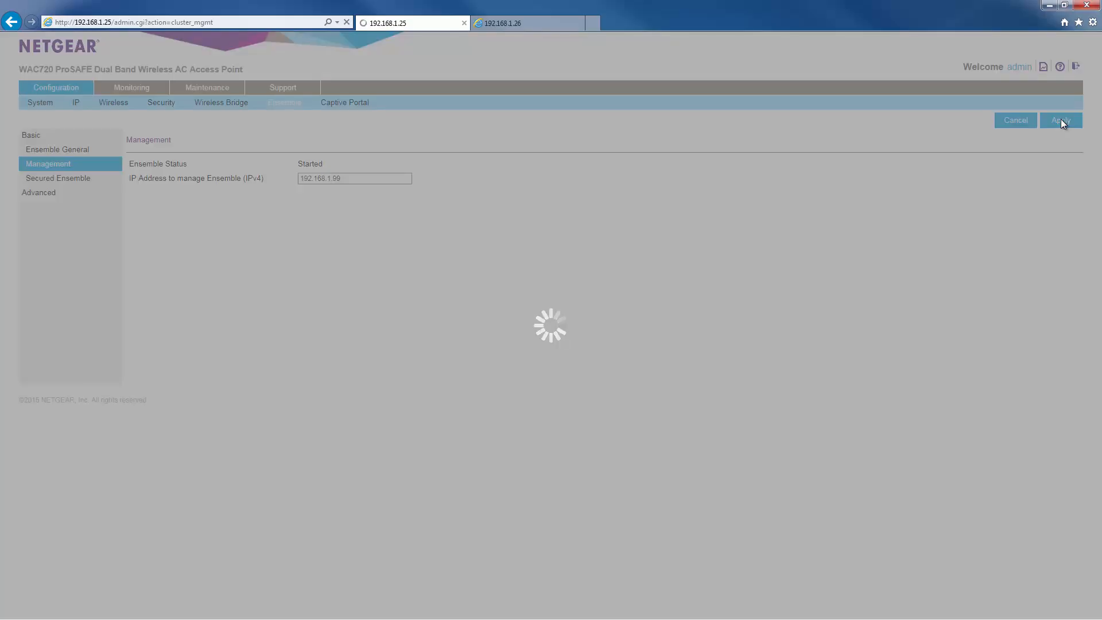
{"action": "left_click", "coordinate": [1059, 120]}
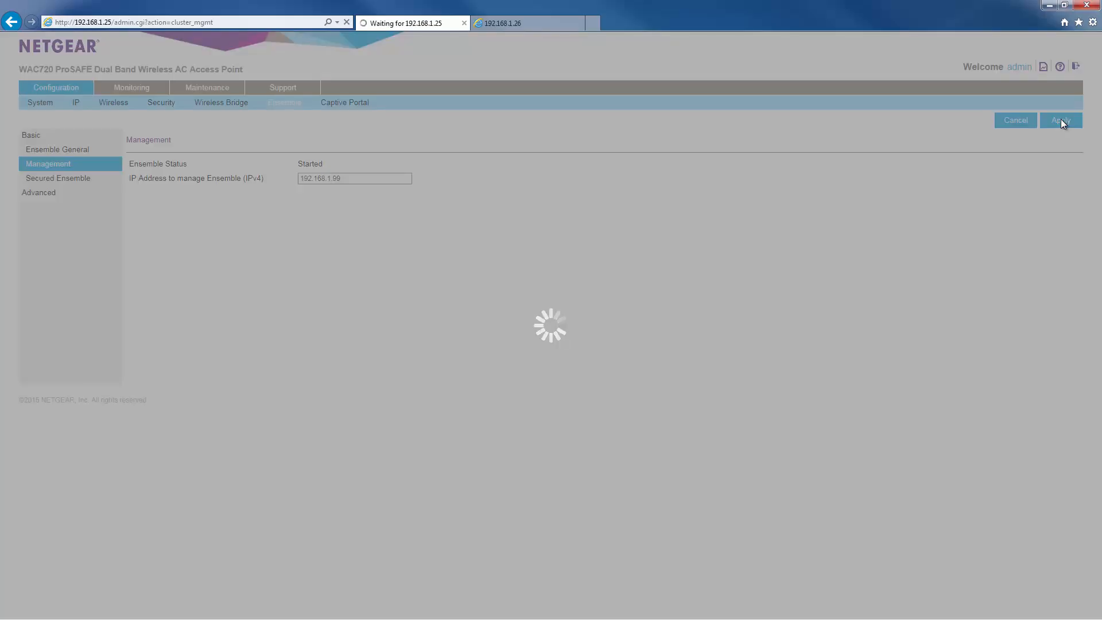
{"action": "left_click", "coordinate": [1060, 119]}
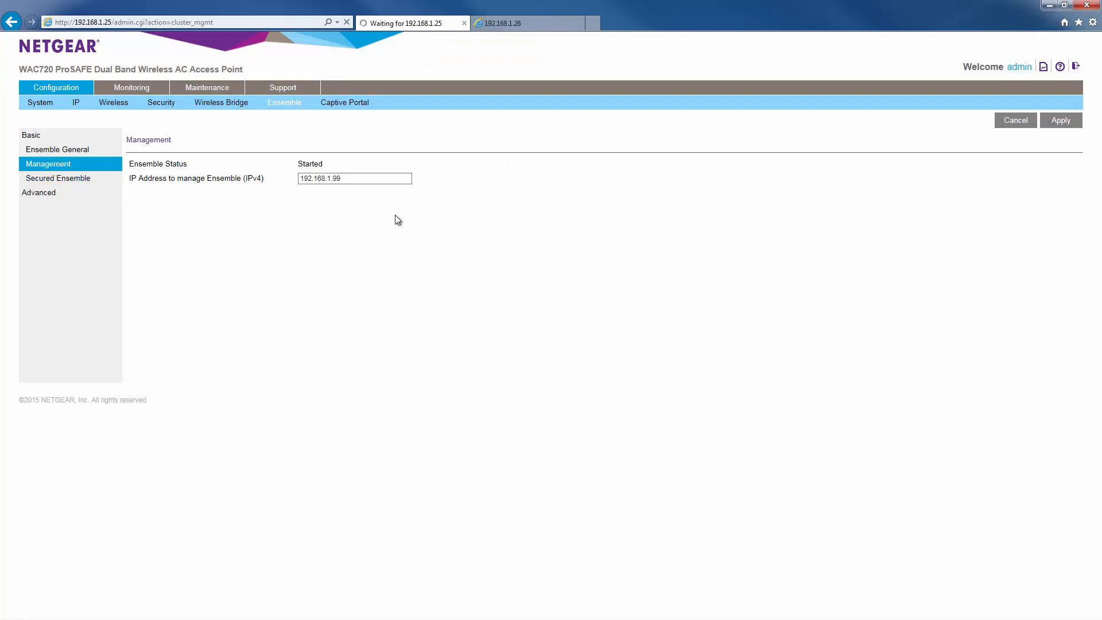
In Secured Ensemble, enable Secure Mode with a passphrase, apply, and confirm the cluster-splitting warning
{"action": "left_click", "coordinate": [57, 178]}
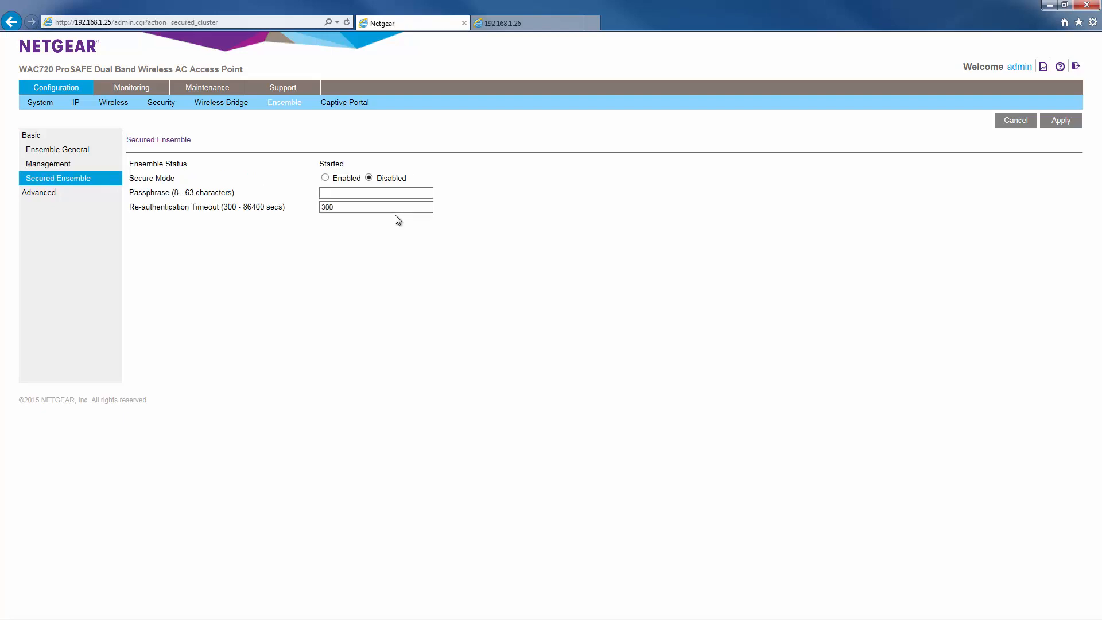
{"action": "mouse_move", "coordinate": [414, 236]}
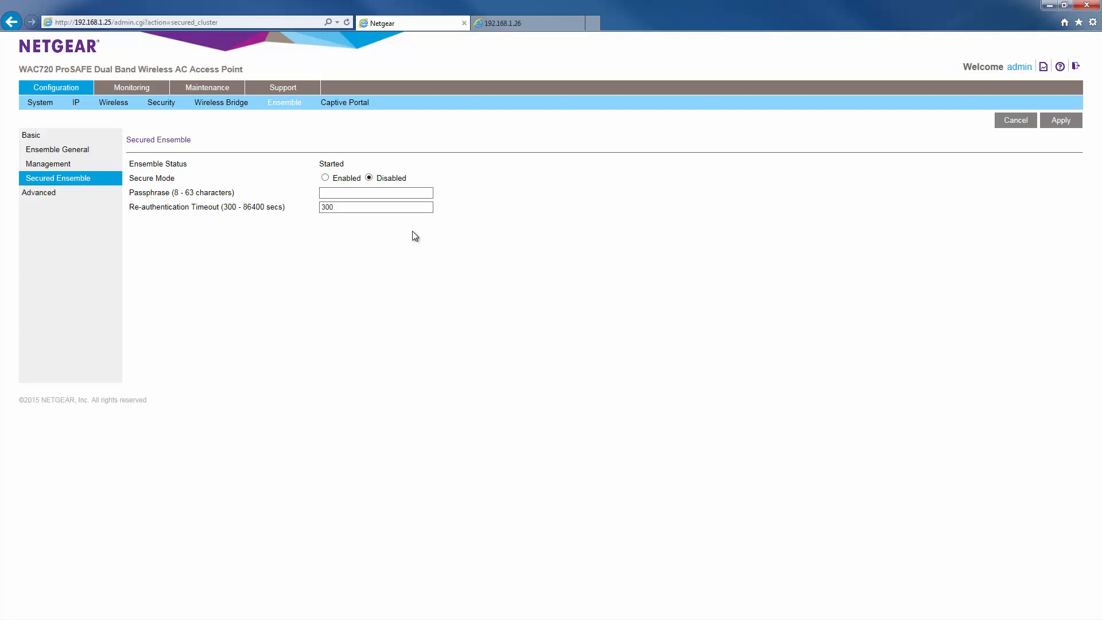
{"action": "mouse_move", "coordinate": [351, 182]}
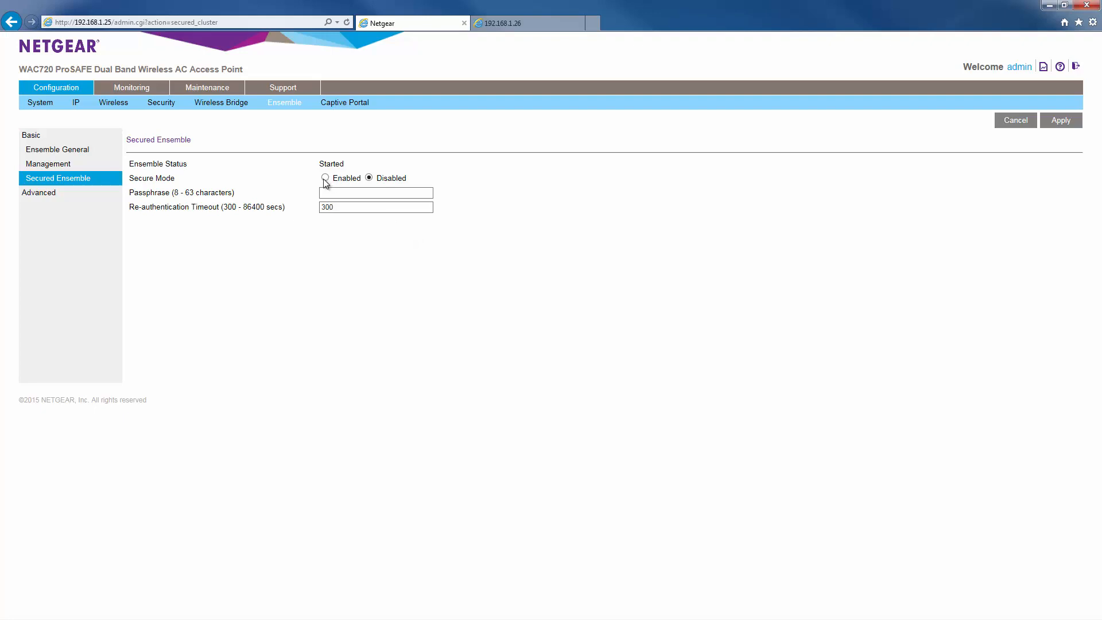
{"action": "left_click", "coordinate": [323, 178]}
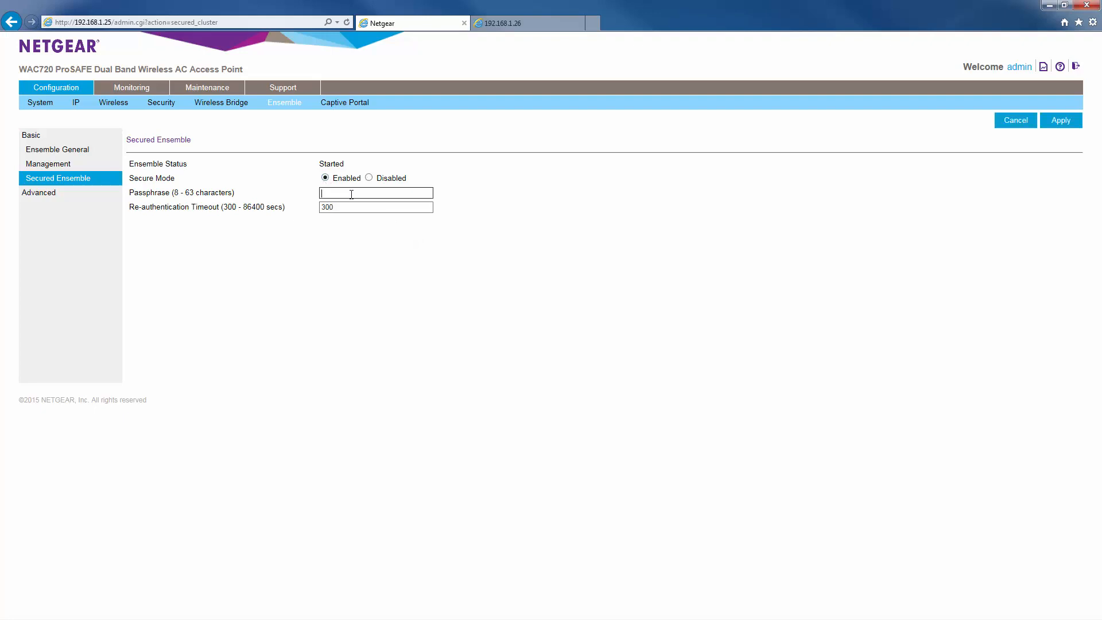
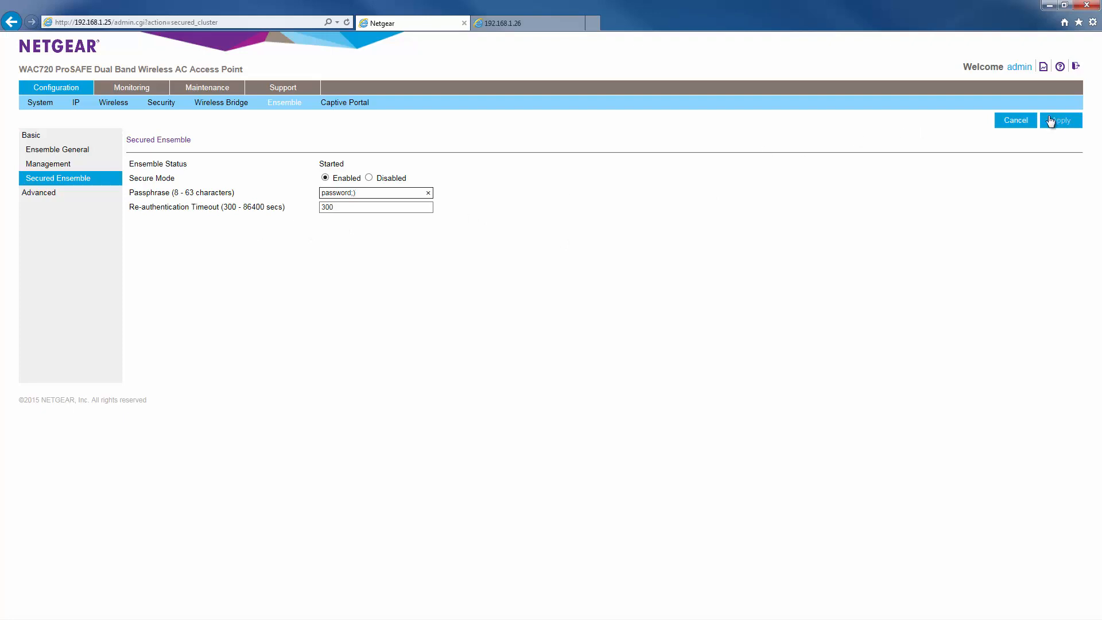
{"action": "left_click", "coordinate": [1061, 120]}
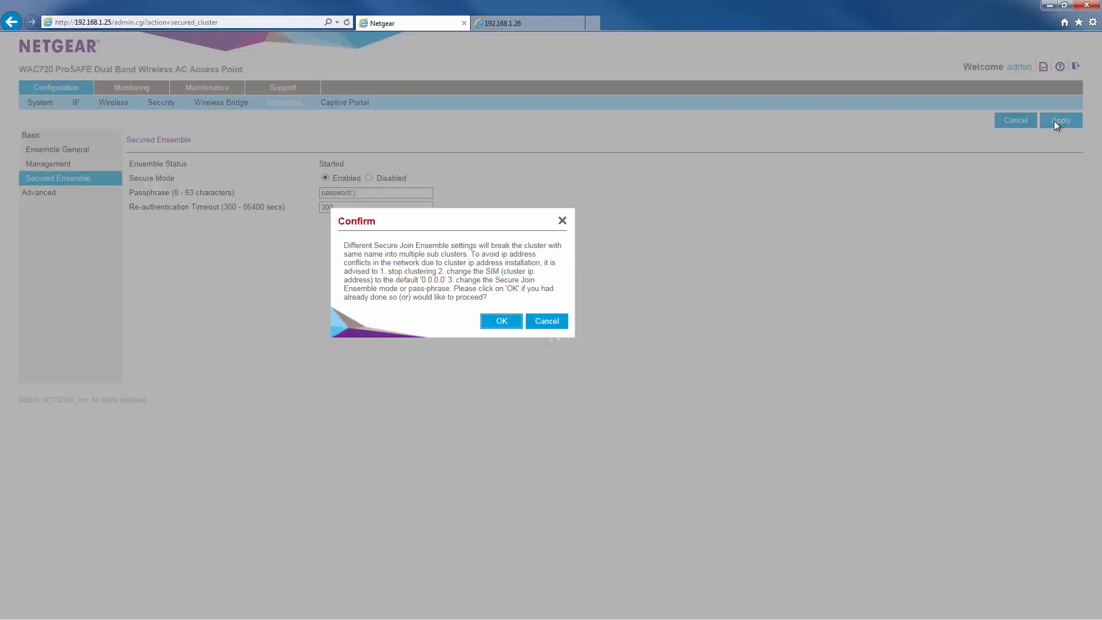
{"action": "mouse_move", "coordinate": [502, 320]}
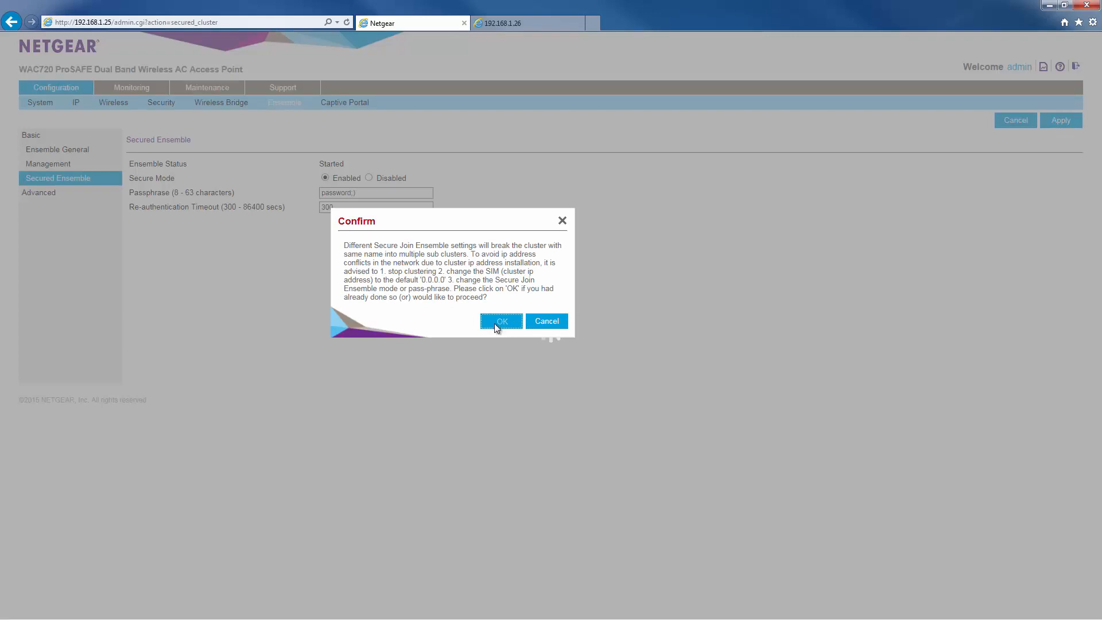
{"action": "left_click", "coordinate": [501, 321]}
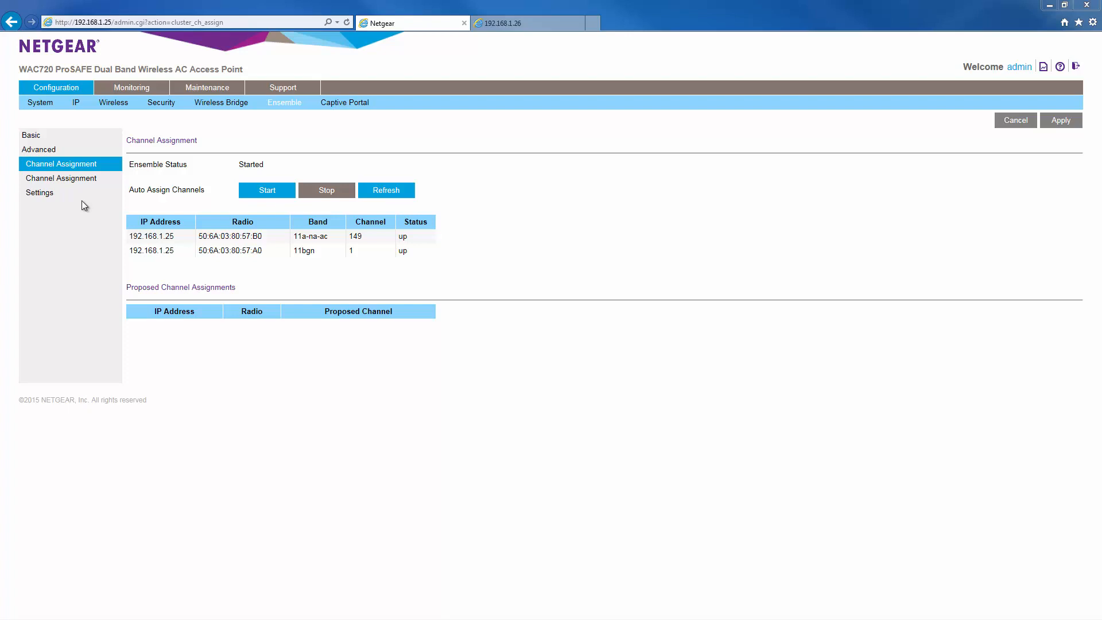
{"action": "mouse_move", "coordinate": [249, 189]}
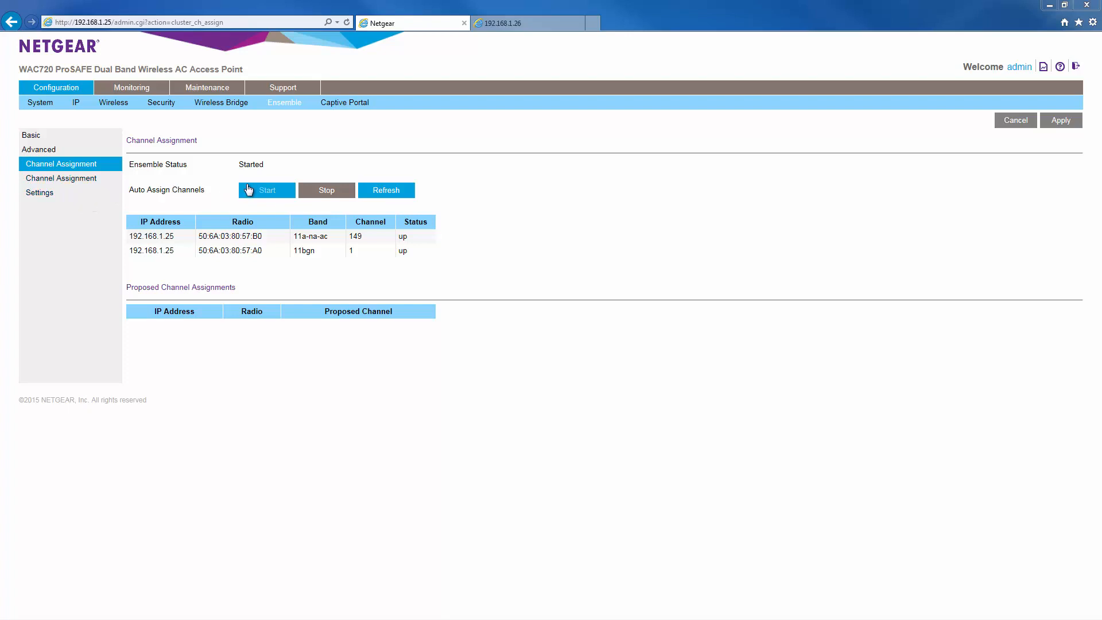
Start Auto Assign Channels so the radios move to channels 36 and 6
{"action": "left_click", "coordinate": [265, 189]}
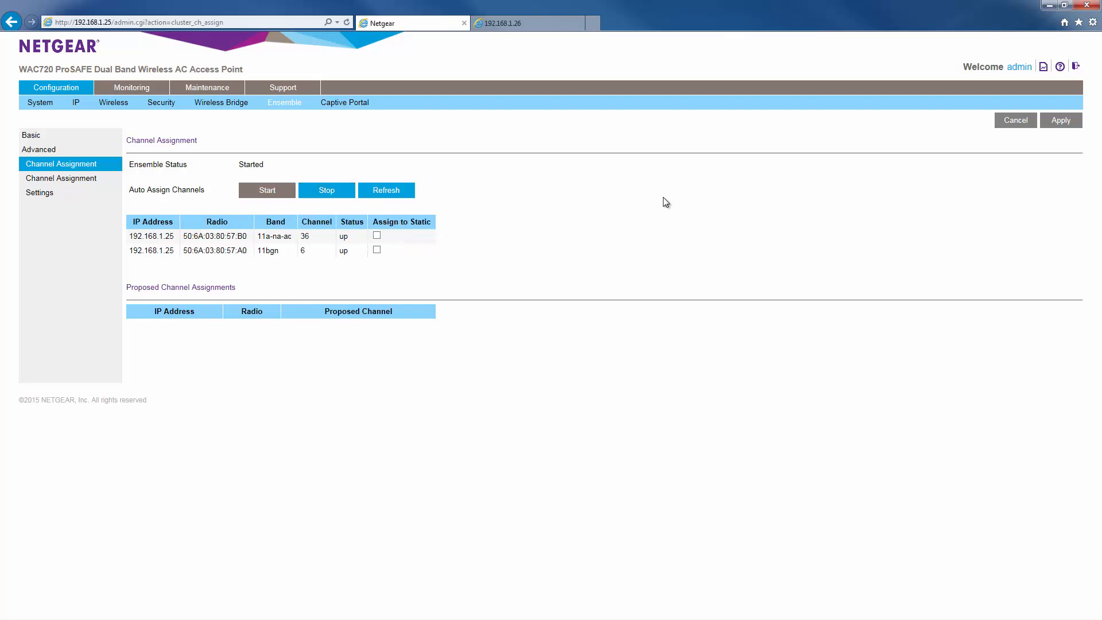
{"action": "mouse_move", "coordinate": [515, 194]}
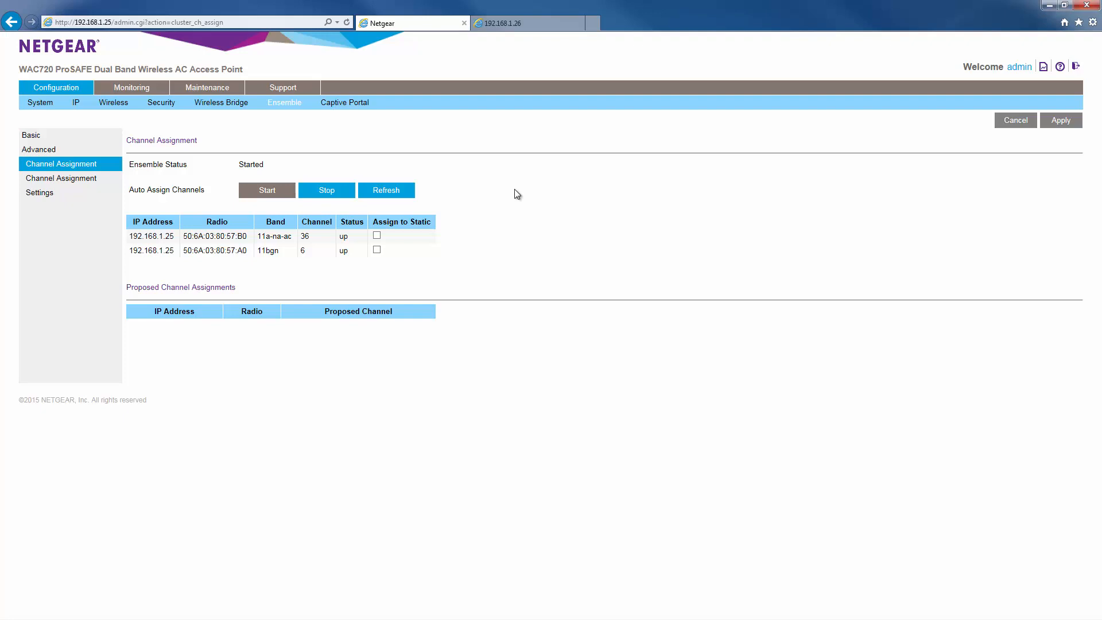
{"action": "mouse_move", "coordinate": [502, 23]}
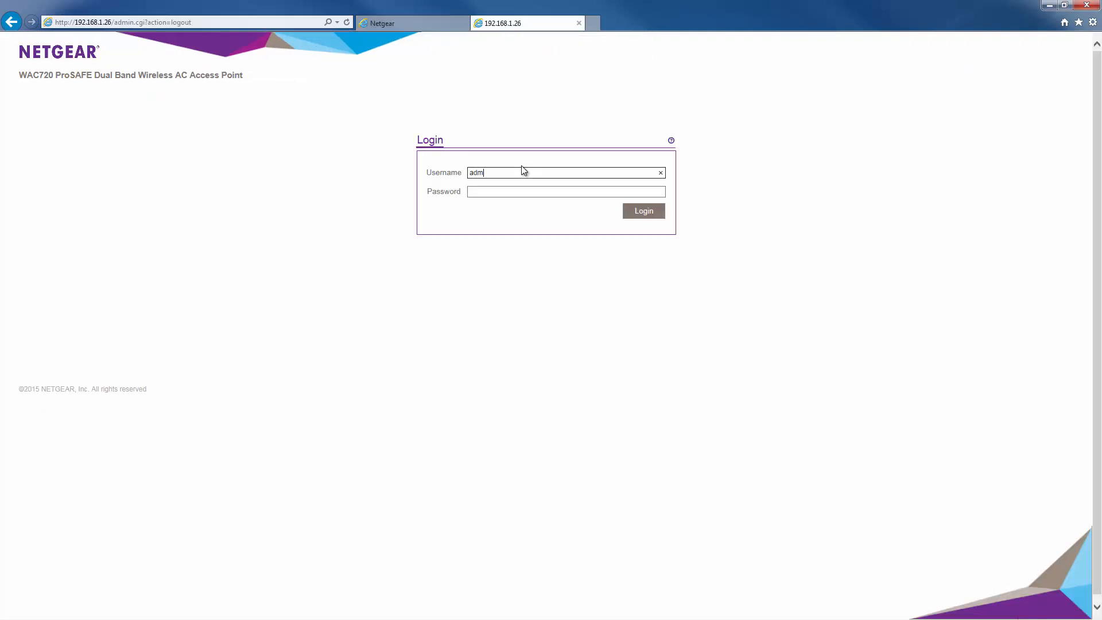
Log in to the second AP at 192.168.1.26 with the password and go to Configuration
{"action": "type", "text": "password"}
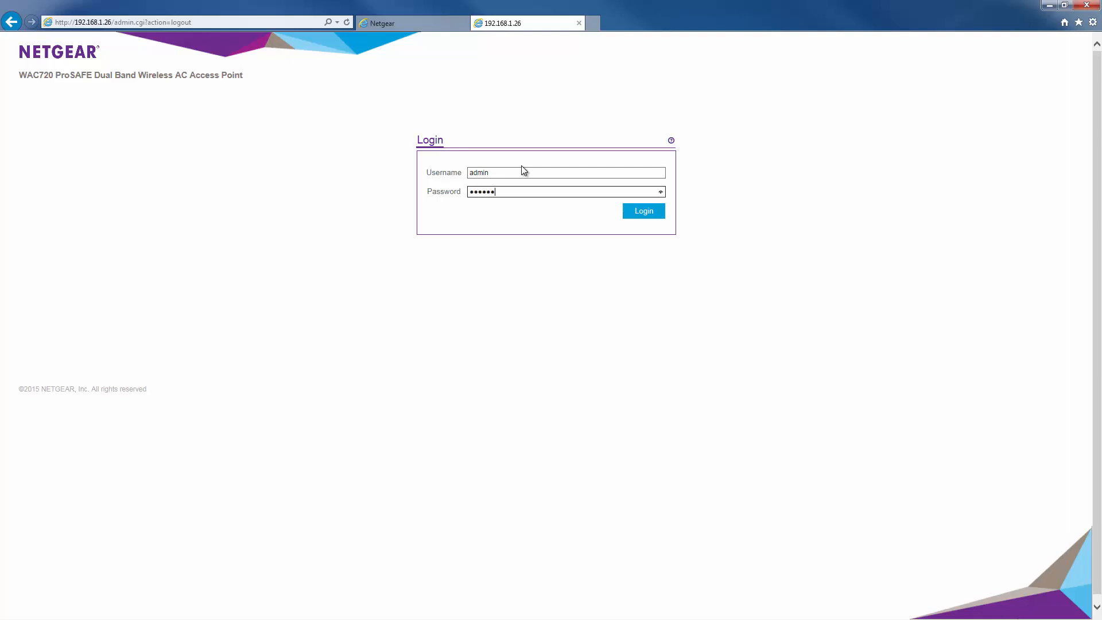
{"action": "left_click", "coordinate": [642, 212]}
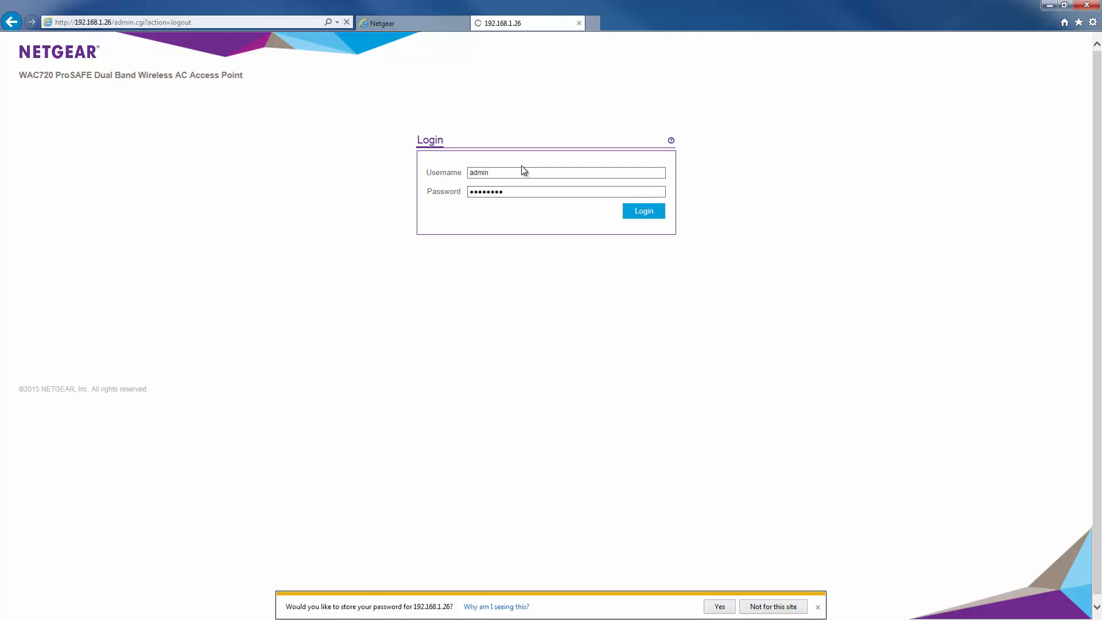
{"action": "left_click", "coordinate": [642, 211]}
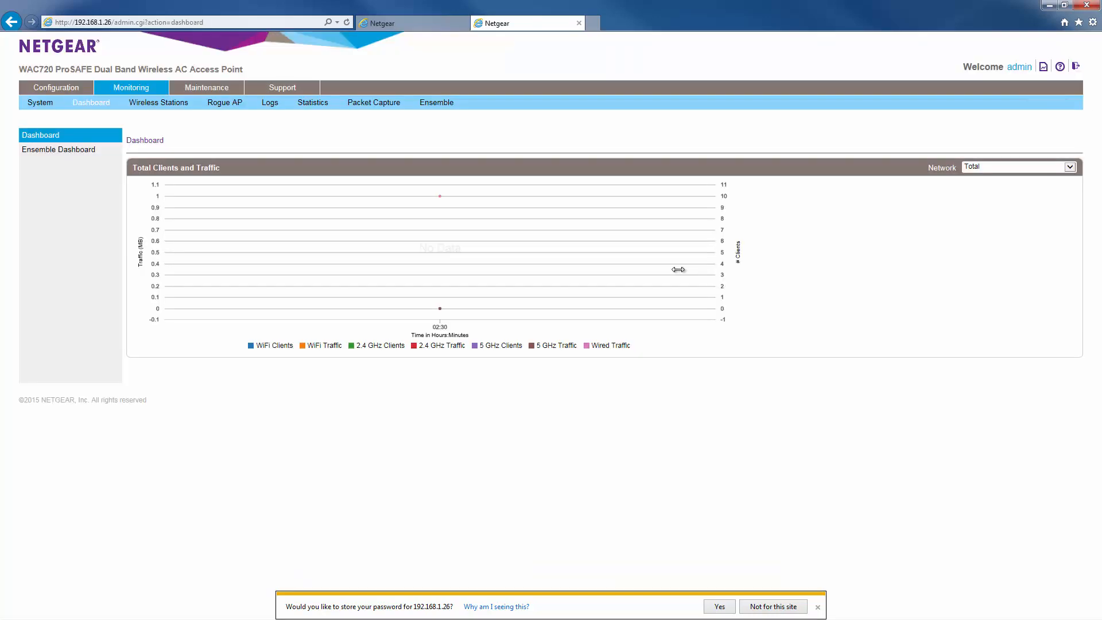
{"action": "mouse_move", "coordinate": [239, 105]}
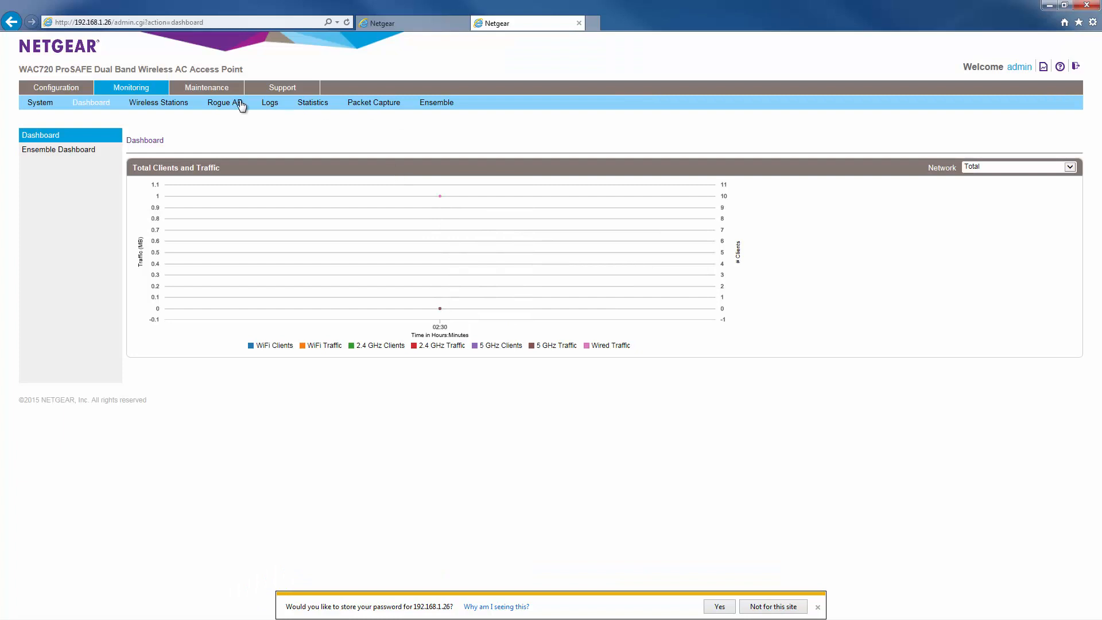
{"action": "left_click", "coordinate": [90, 102]}
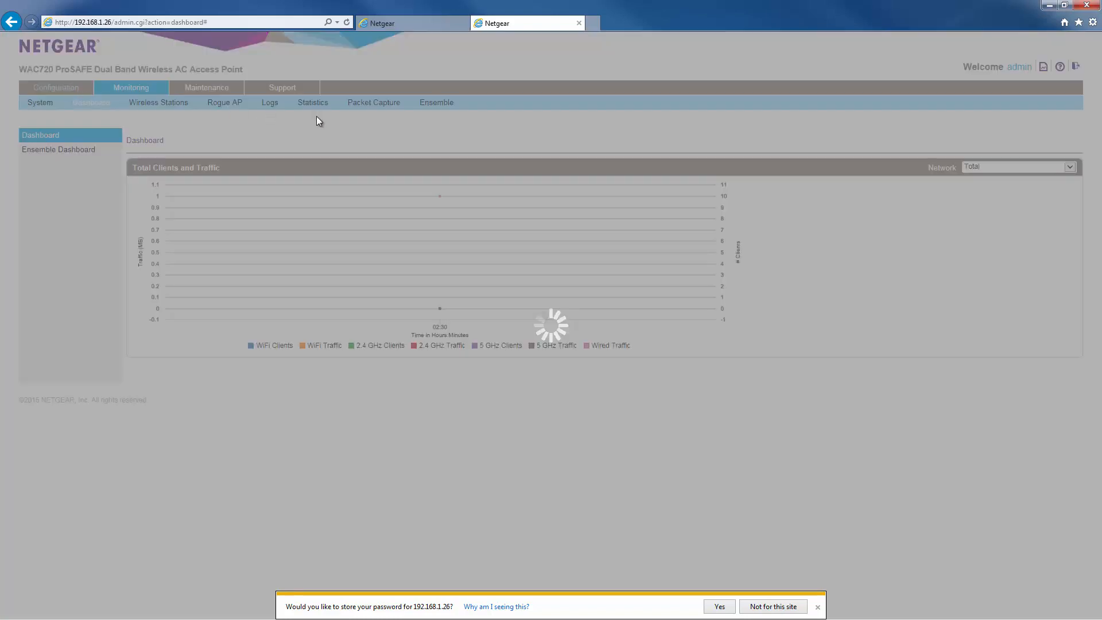
On the second AP's Ensemble General, choose Start, name 'test', priority 9, and apply
{"action": "left_click", "coordinate": [55, 87]}
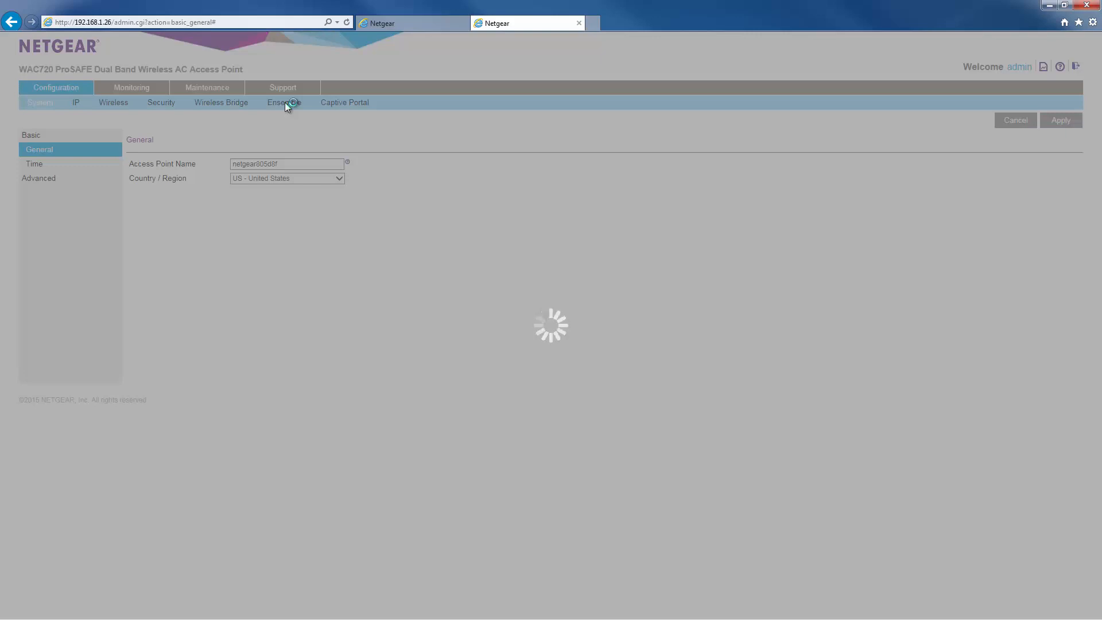
{"action": "left_click", "coordinate": [283, 102]}
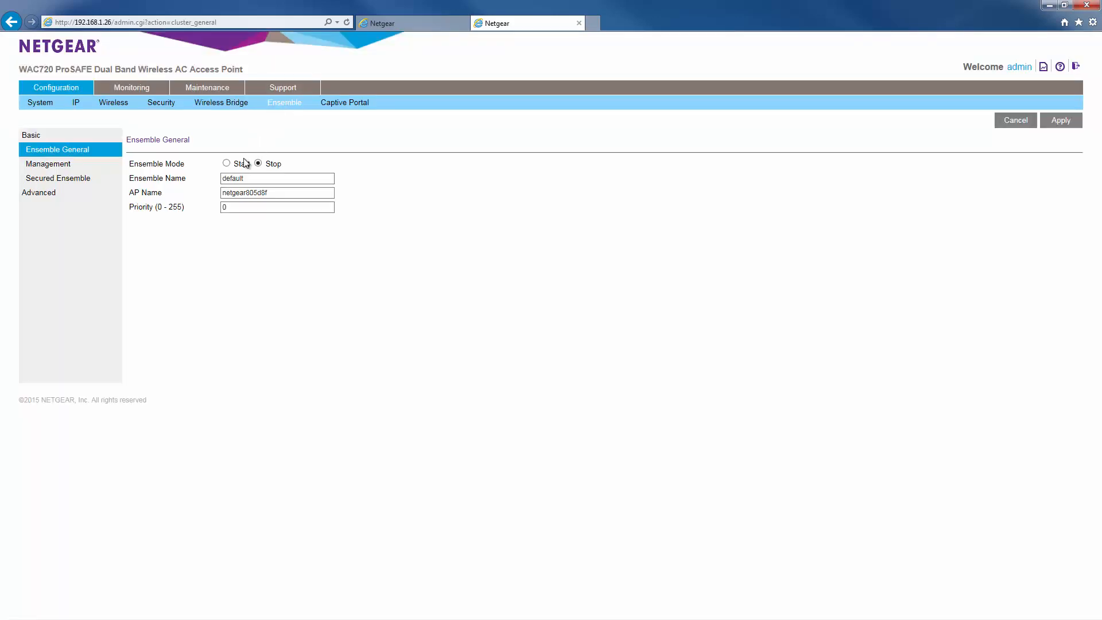
{"action": "left_click", "coordinate": [226, 163]}
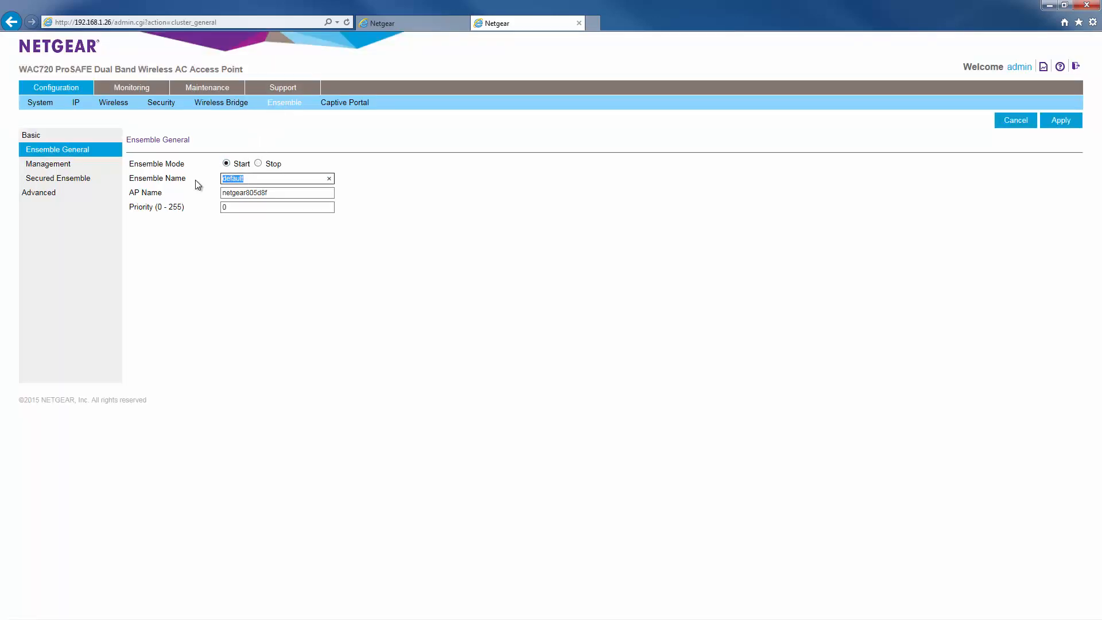
{"action": "type", "text": "test"}
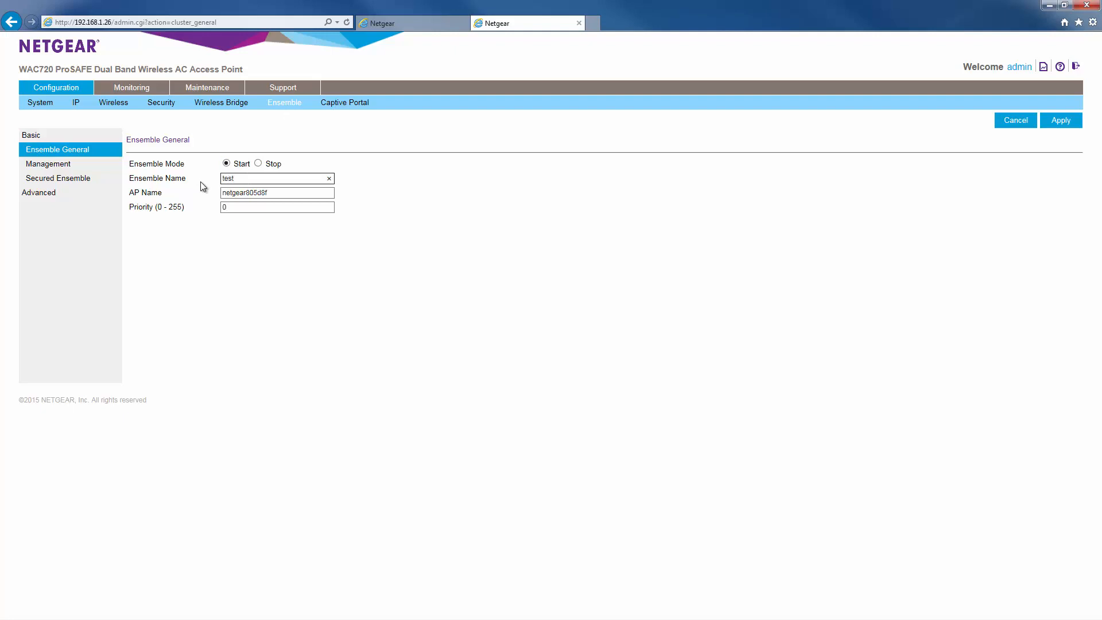
{"action": "left_click", "coordinate": [277, 193]}
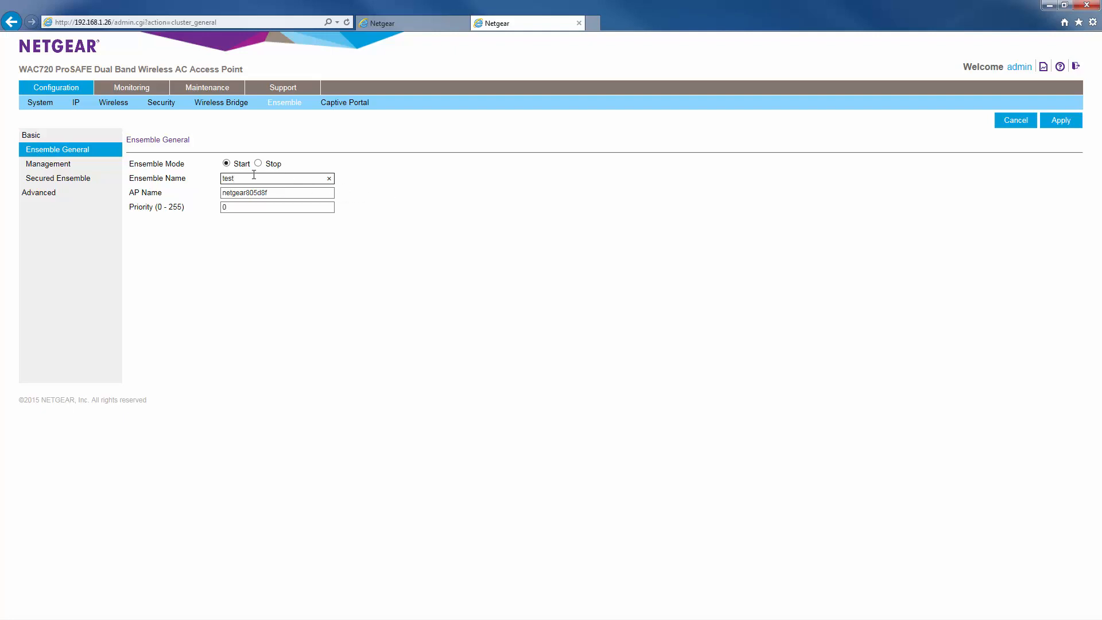
{"action": "double_click", "coordinate": [227, 178]}
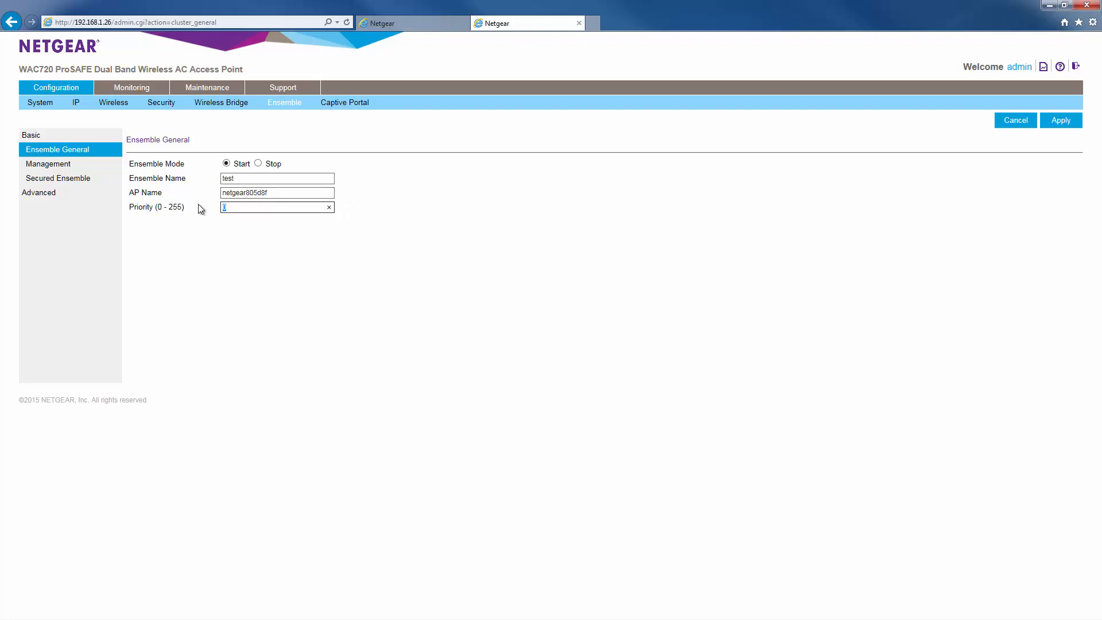
{"action": "mouse_move", "coordinate": [390, 236]}
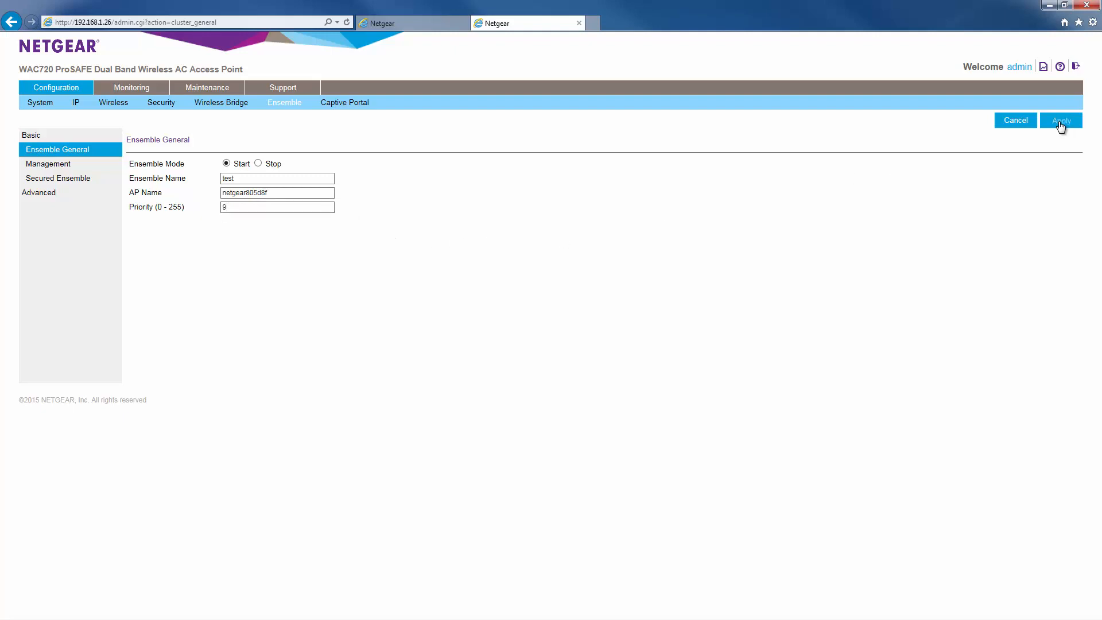
{"action": "left_click", "coordinate": [1061, 120]}
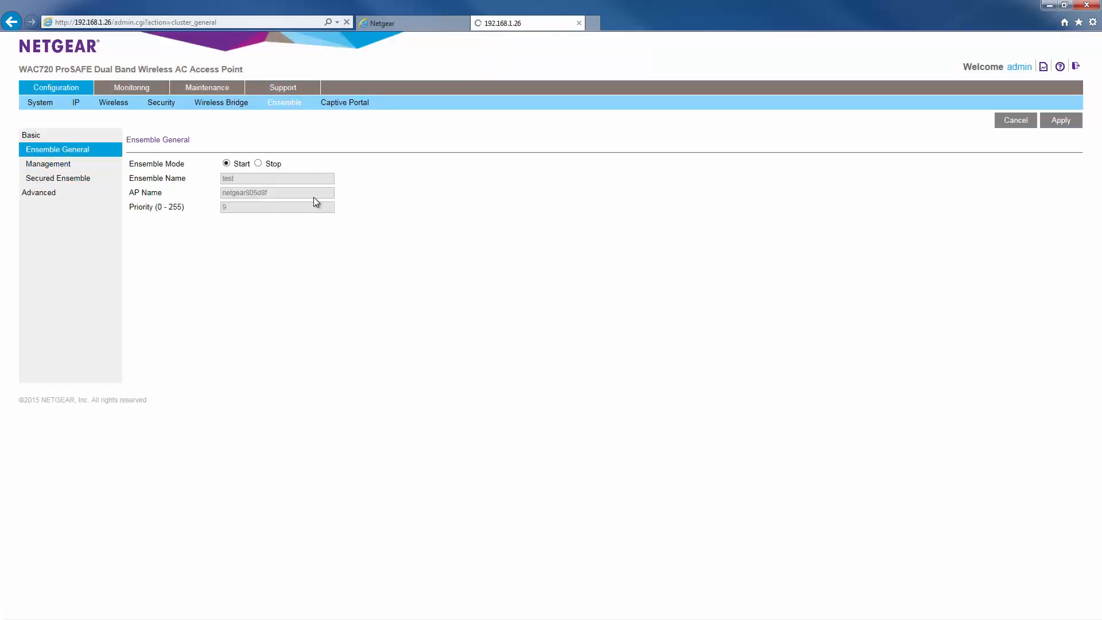
Set the second AP's ensemble management IP to 192.168.1.99, apply, and move to Secured Ensemble
{"action": "left_click", "coordinate": [48, 165]}
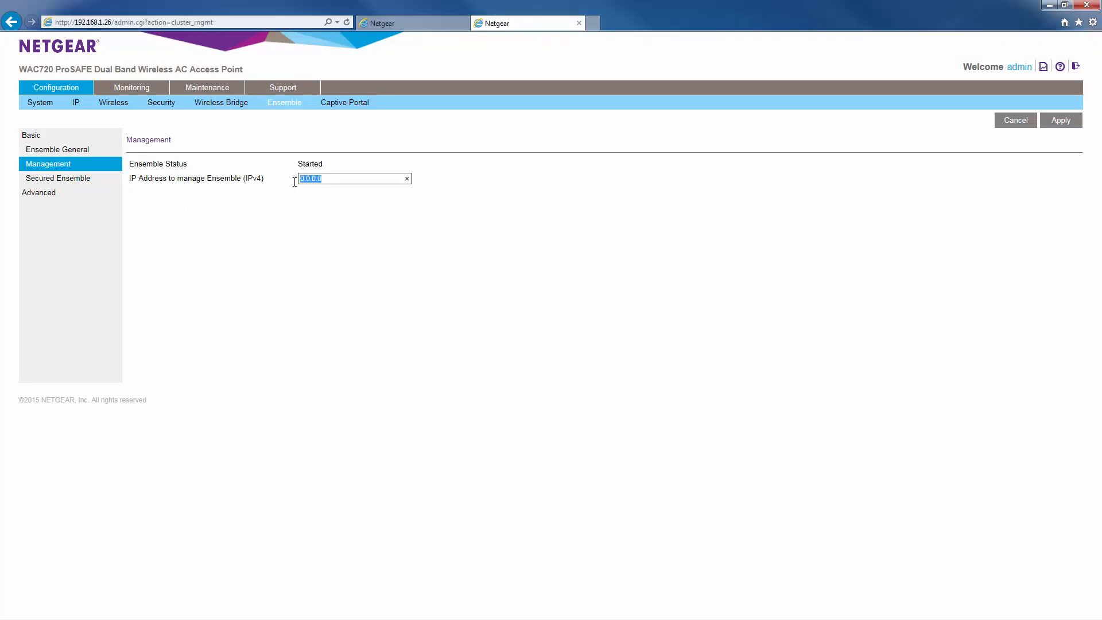
{"action": "mouse_move", "coordinate": [403, 206]}
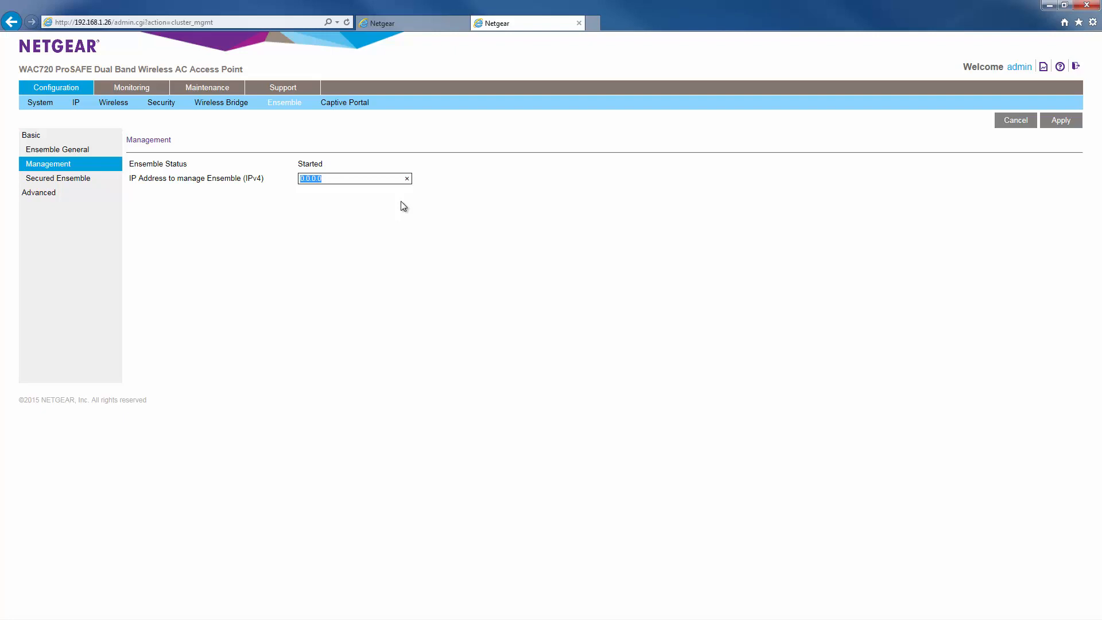
{"action": "type", "text": "192.168.1.99"}
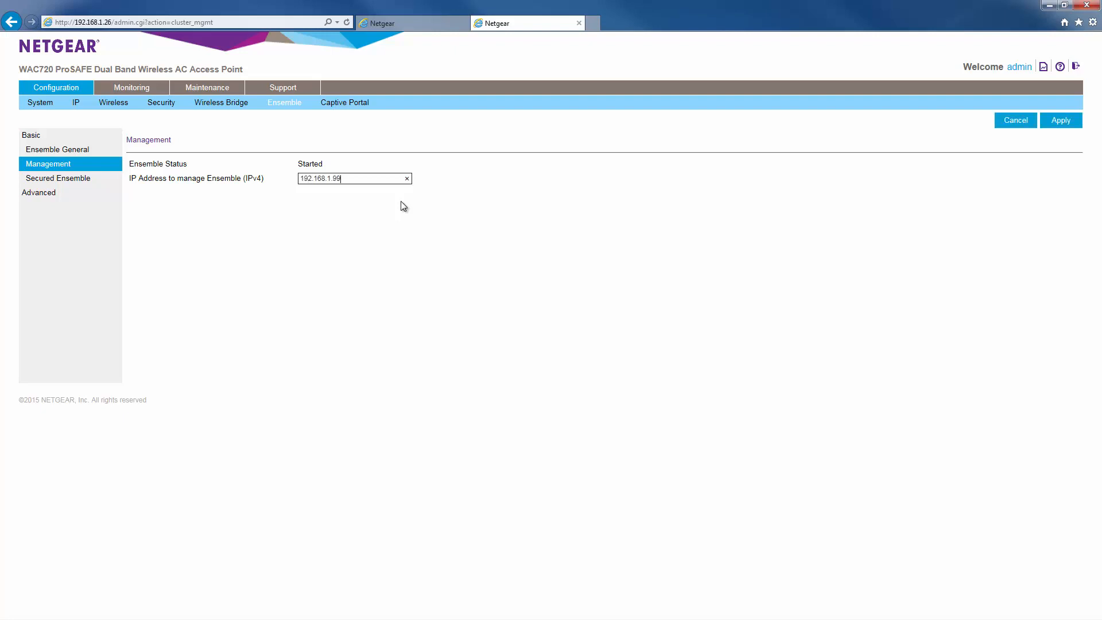
{"action": "left_click", "coordinate": [1061, 119]}
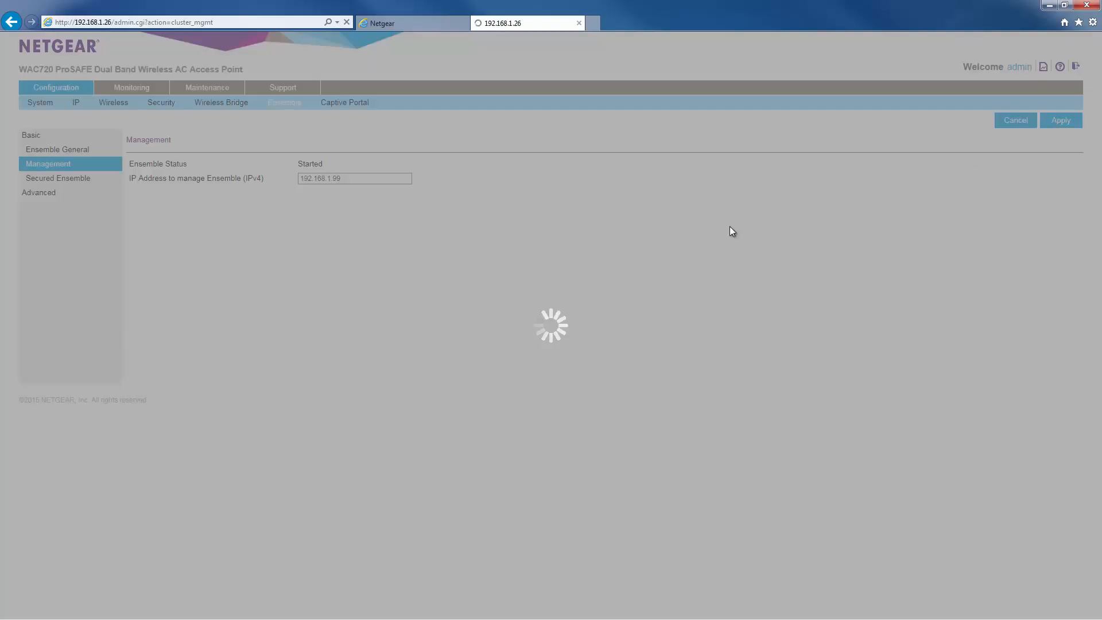
{"action": "mouse_move", "coordinate": [420, 252]}
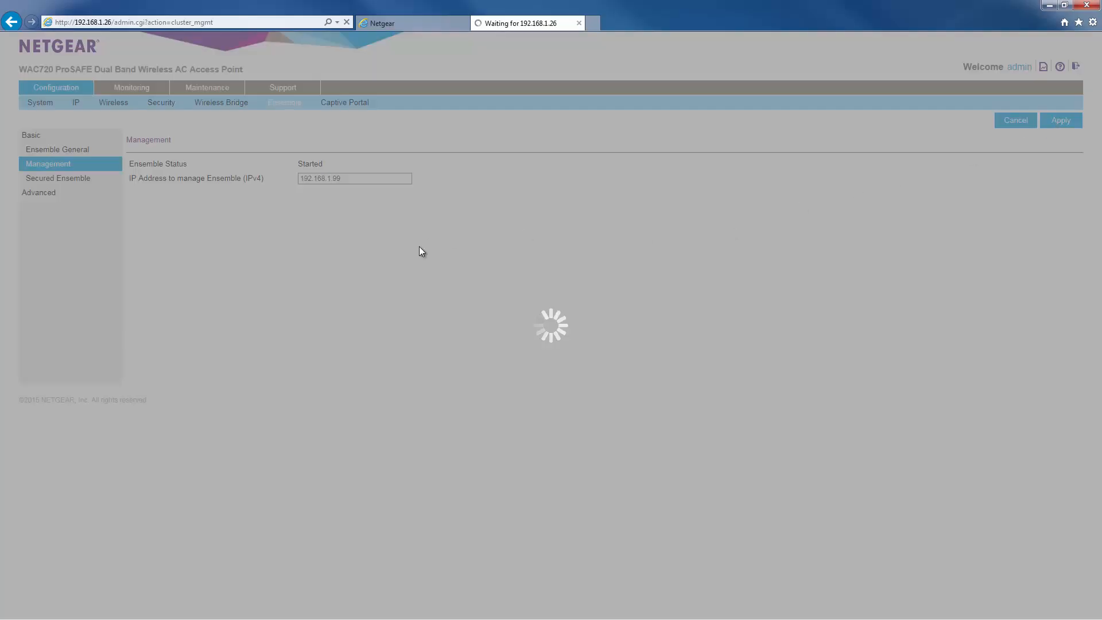
{"action": "left_click", "coordinate": [57, 177]}
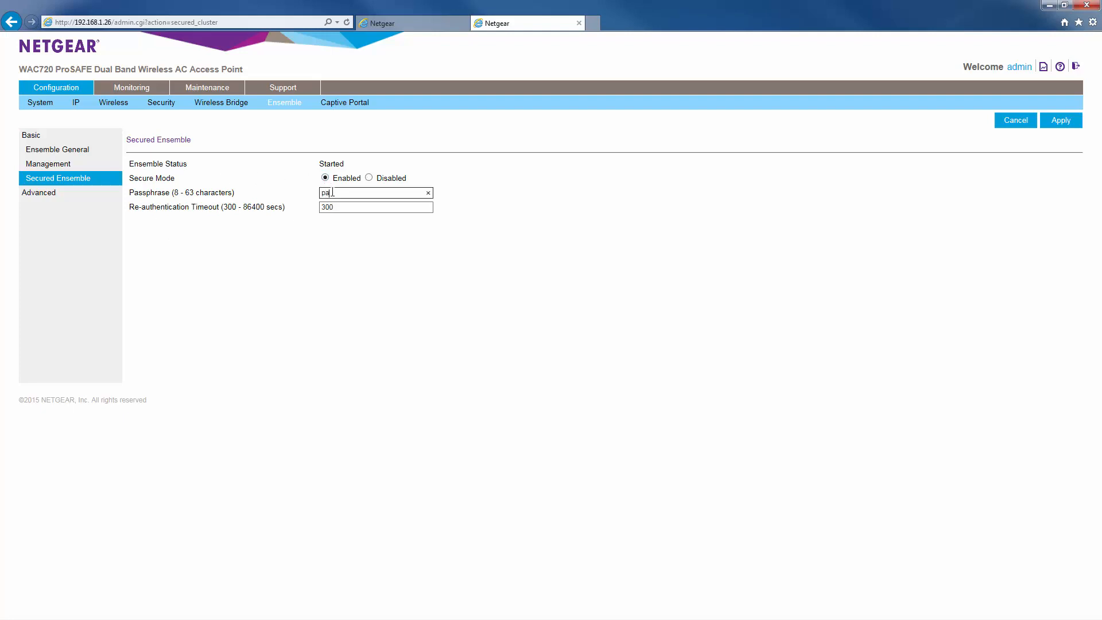
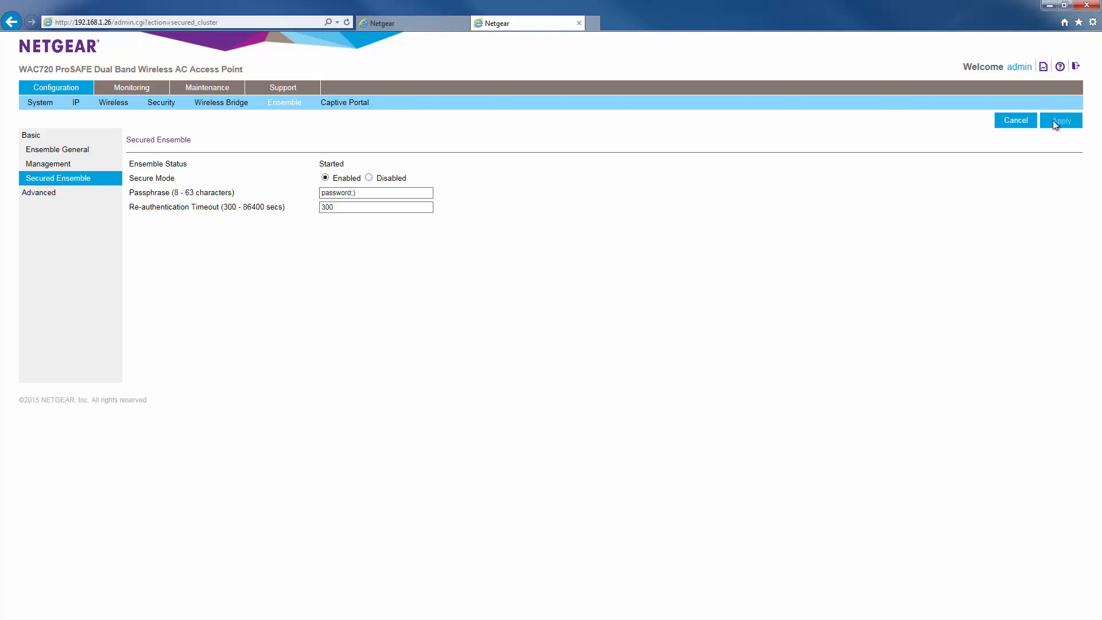
Enter the secured-ensemble passphrase on the second AP, apply, and confirm the warning
{"action": "left_click", "coordinate": [1060, 120]}
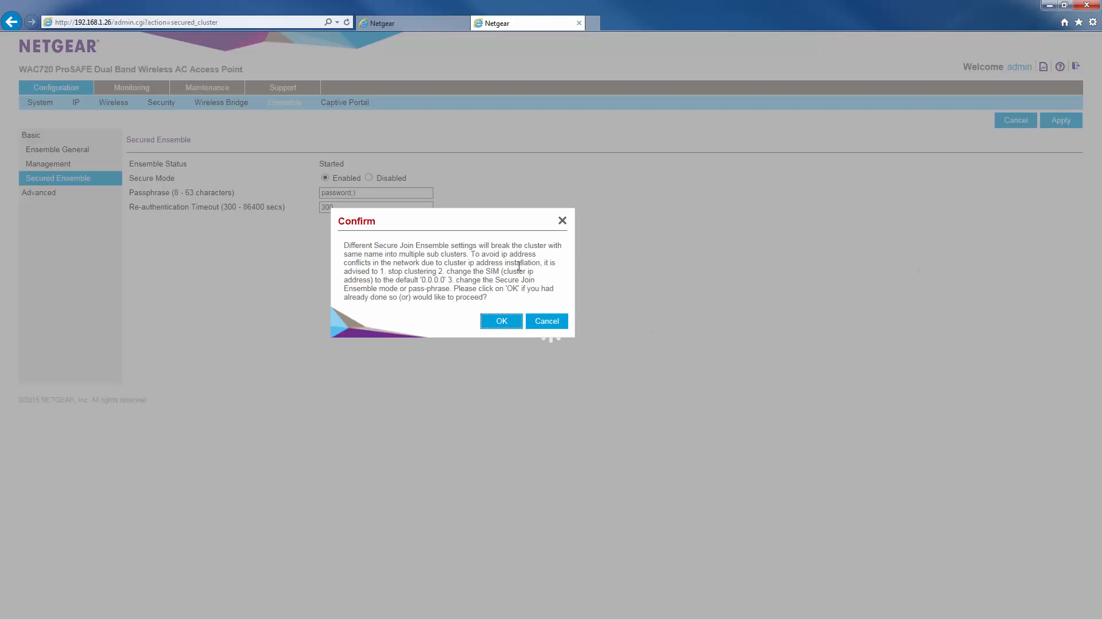
{"action": "left_click", "coordinate": [501, 321]}
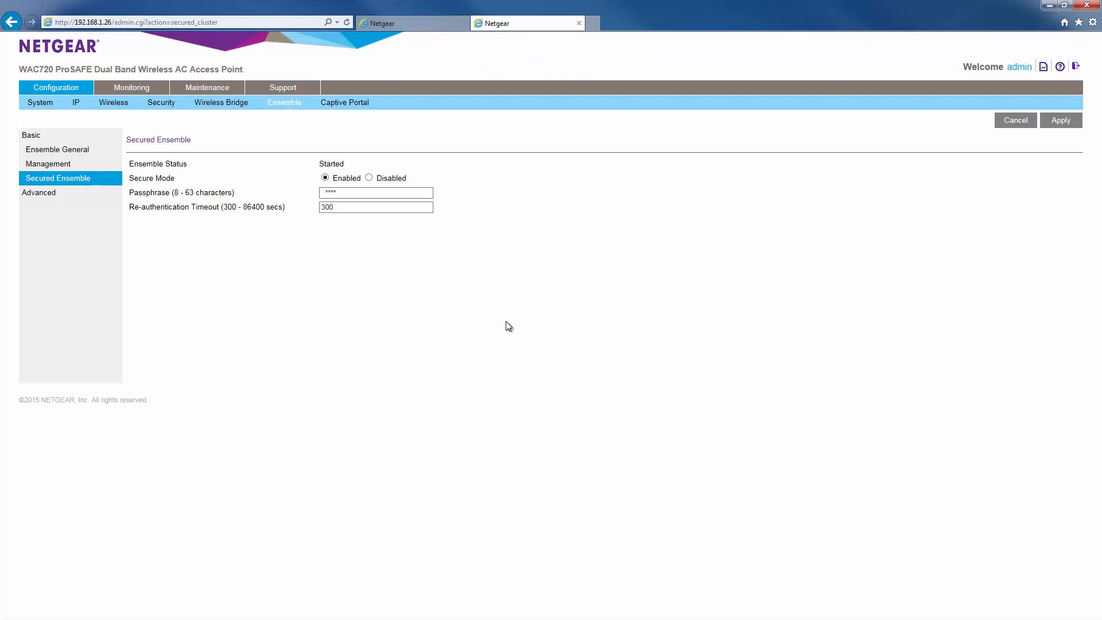
{"action": "mouse_move", "coordinate": [513, 329]}
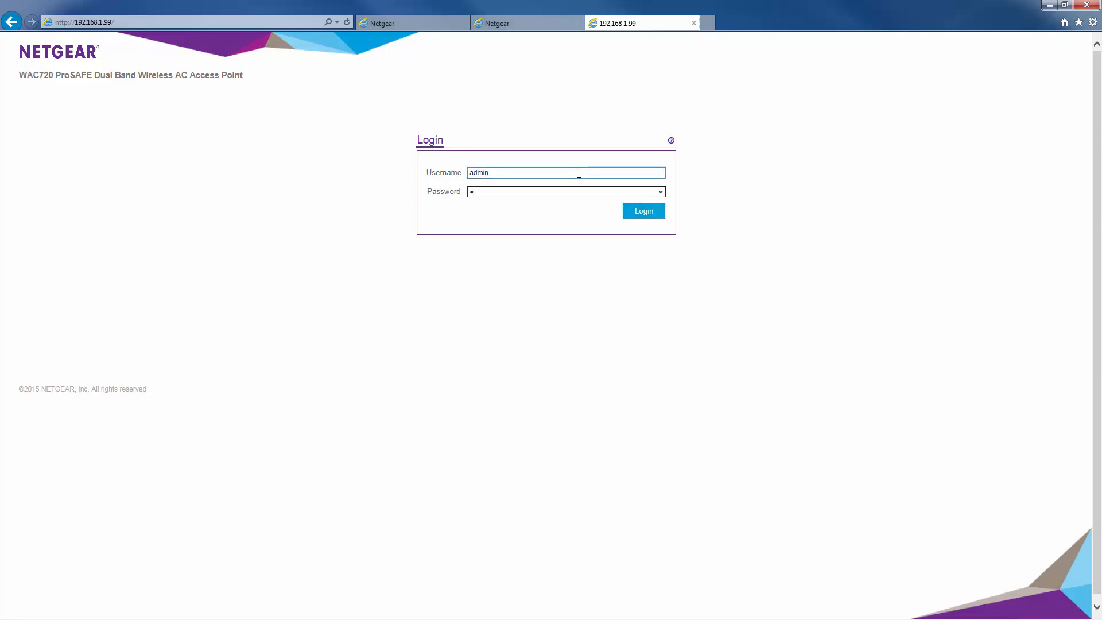
Log in as admin at 192.168.1.99 to reach the Ensemble Dashboard listing 2 members
{"action": "type", "text": "admin"}
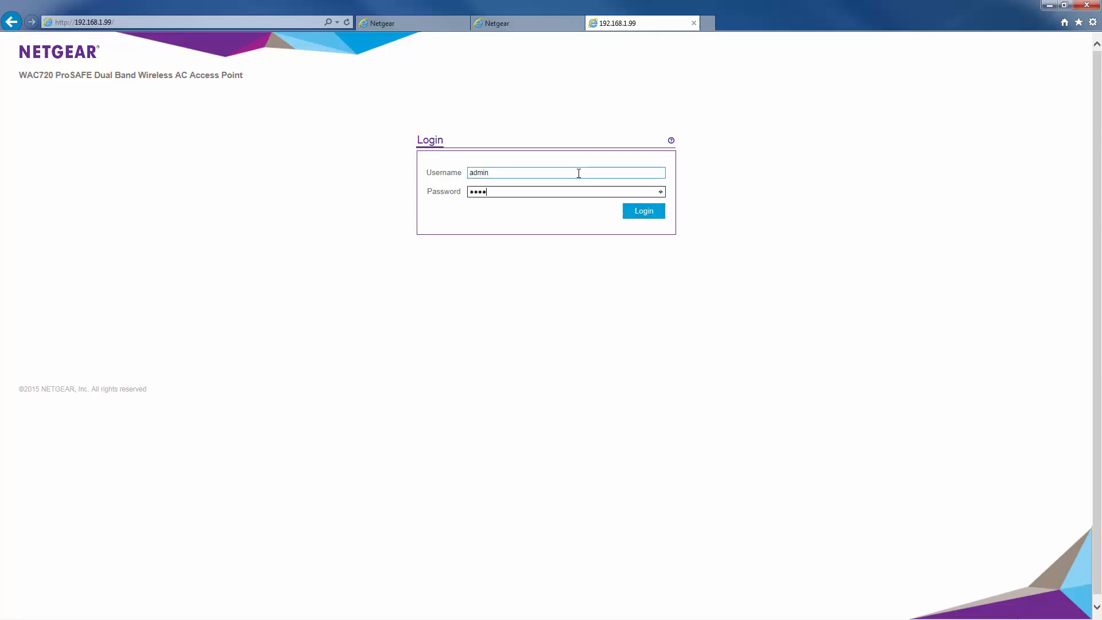
{"action": "left_click", "coordinate": [643, 212]}
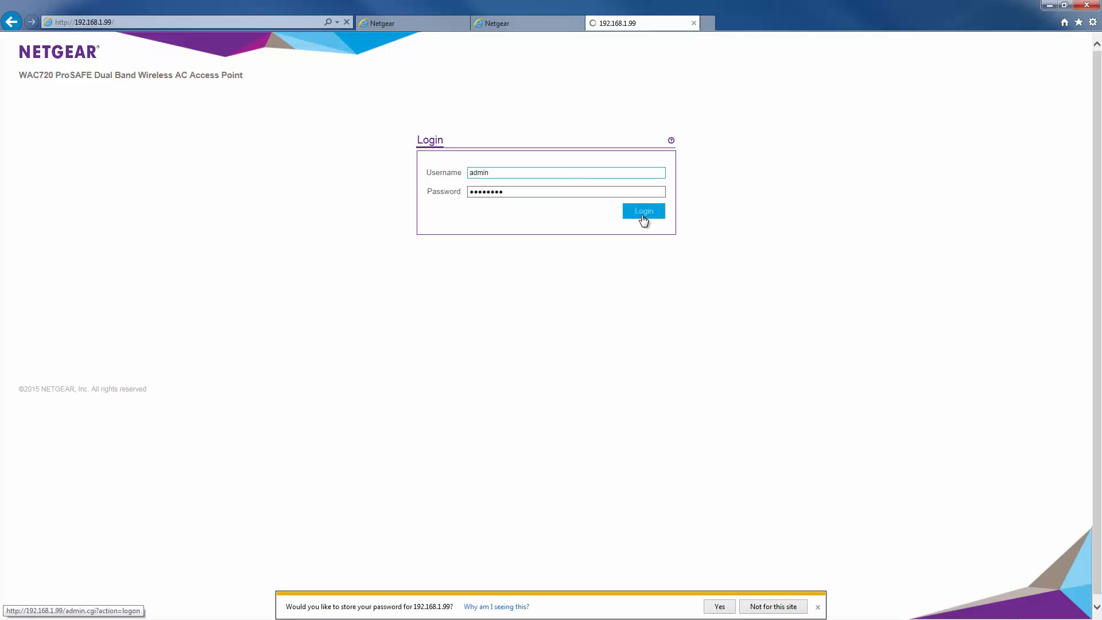
{"action": "left_click", "coordinate": [642, 211]}
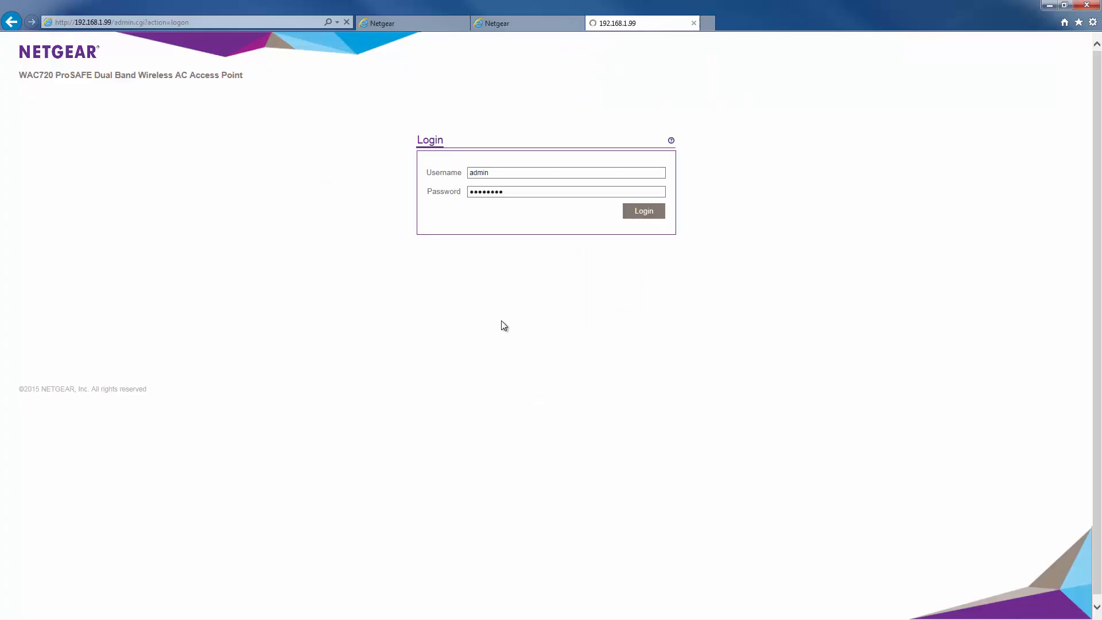
{"action": "left_click", "coordinate": [642, 211]}
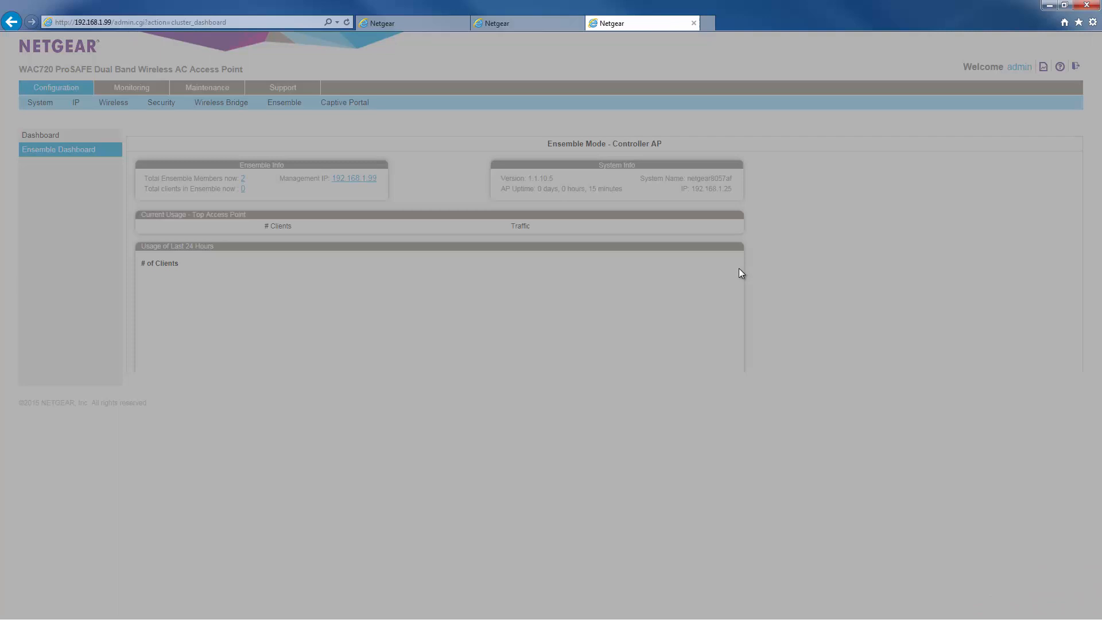
Show the Monitoring pages with the ensemble's Access Point table listing both APs
{"action": "left_click", "coordinate": [131, 87]}
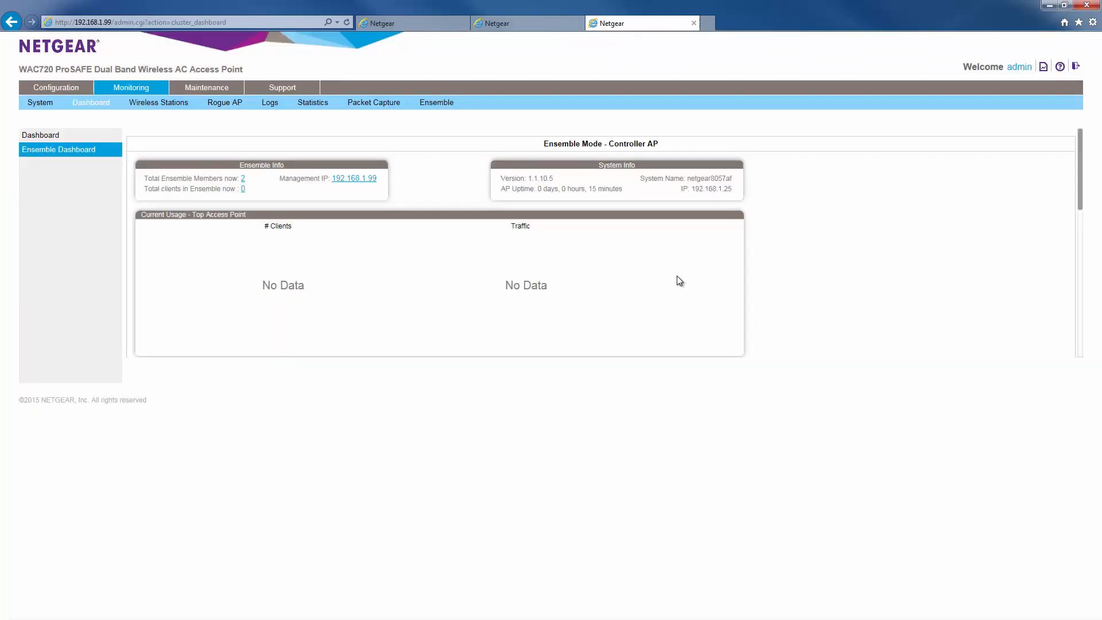
{"action": "mouse_move", "coordinate": [609, 263]}
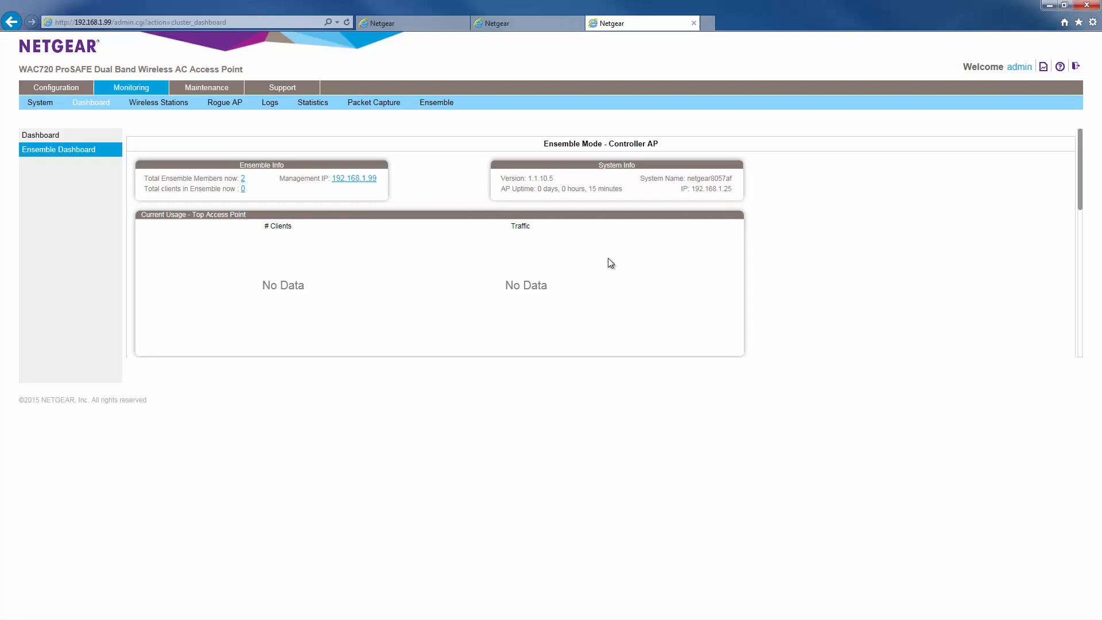
{"action": "mouse_move", "coordinate": [250, 187]}
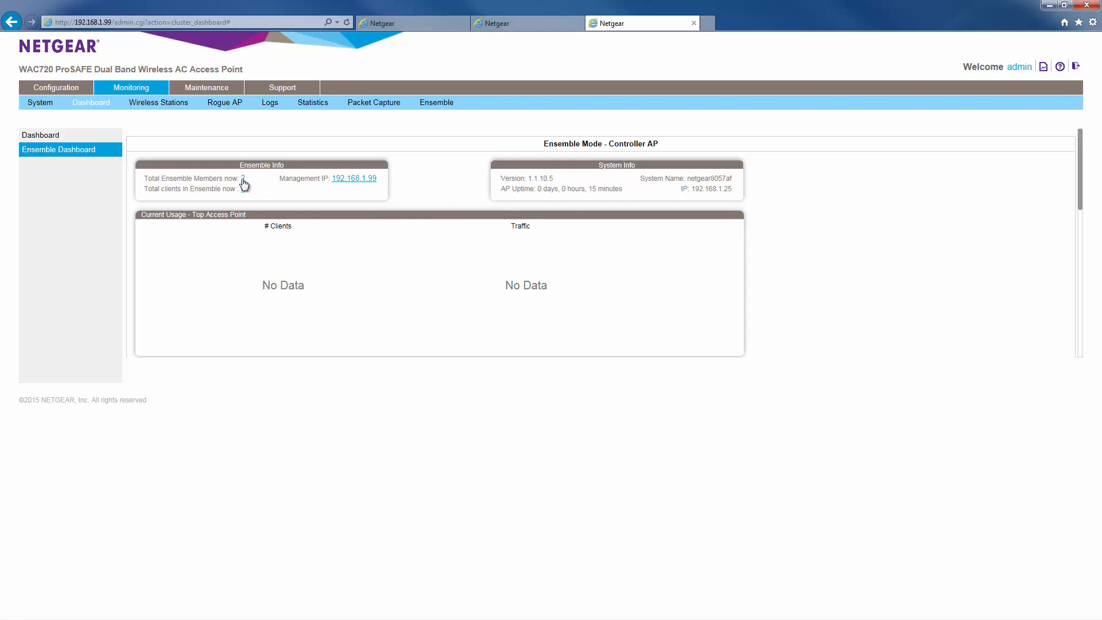
{"action": "mouse_move", "coordinate": [268, 200]}
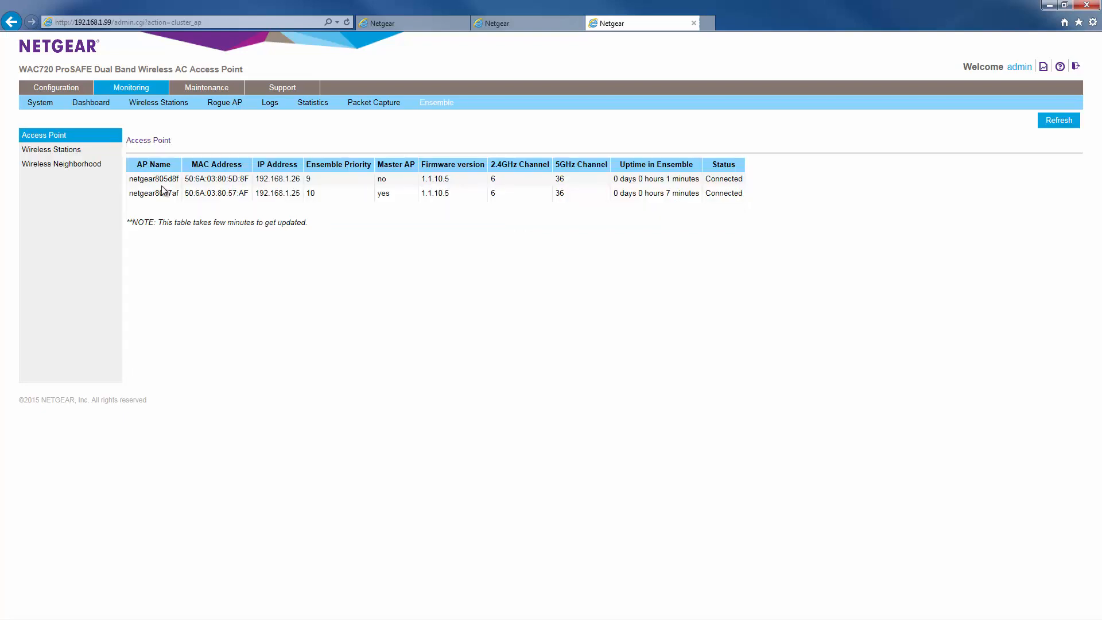
{"action": "mouse_move", "coordinate": [261, 307]}
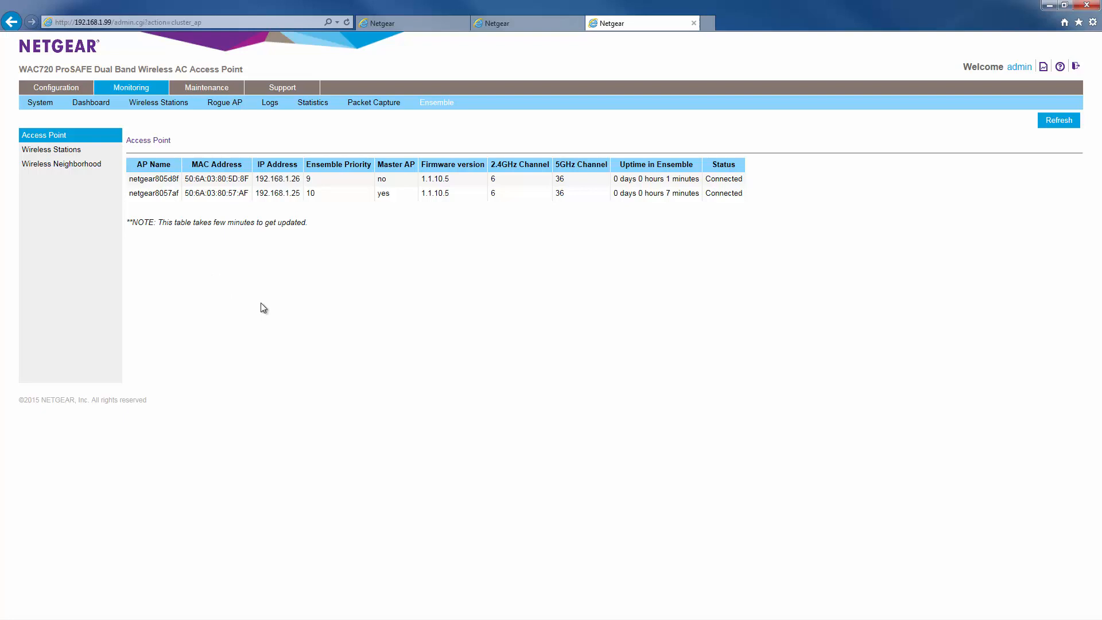
{"action": "mouse_move", "coordinate": [56, 87]}
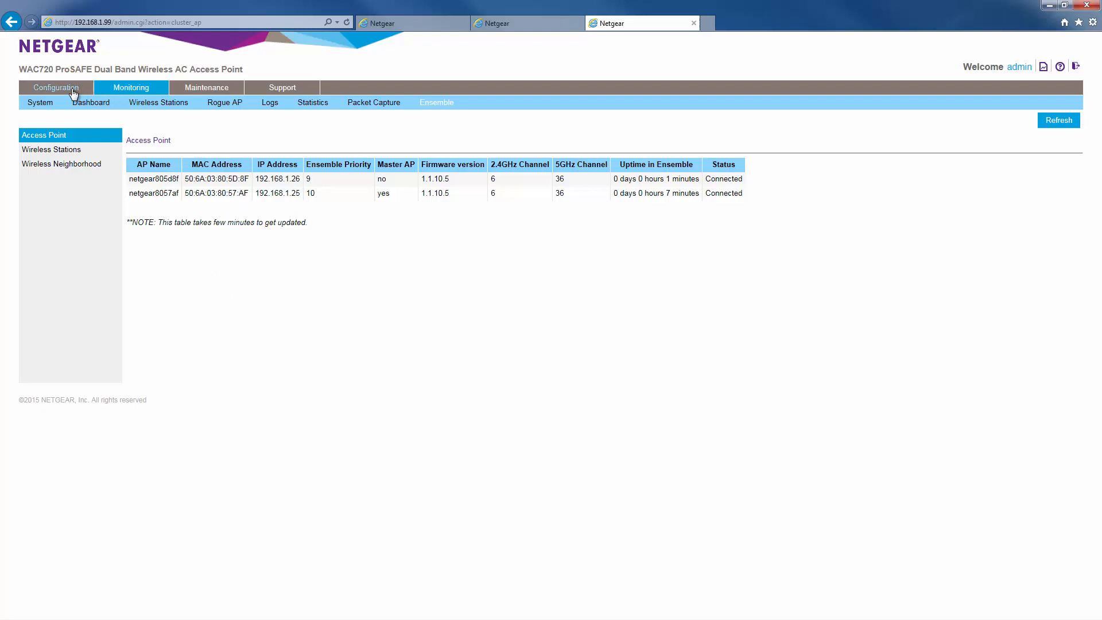
Go to Security > Profile Settings and select 802.11a/na-ac profile 0, NETGEAR
{"action": "left_click", "coordinate": [1059, 119]}
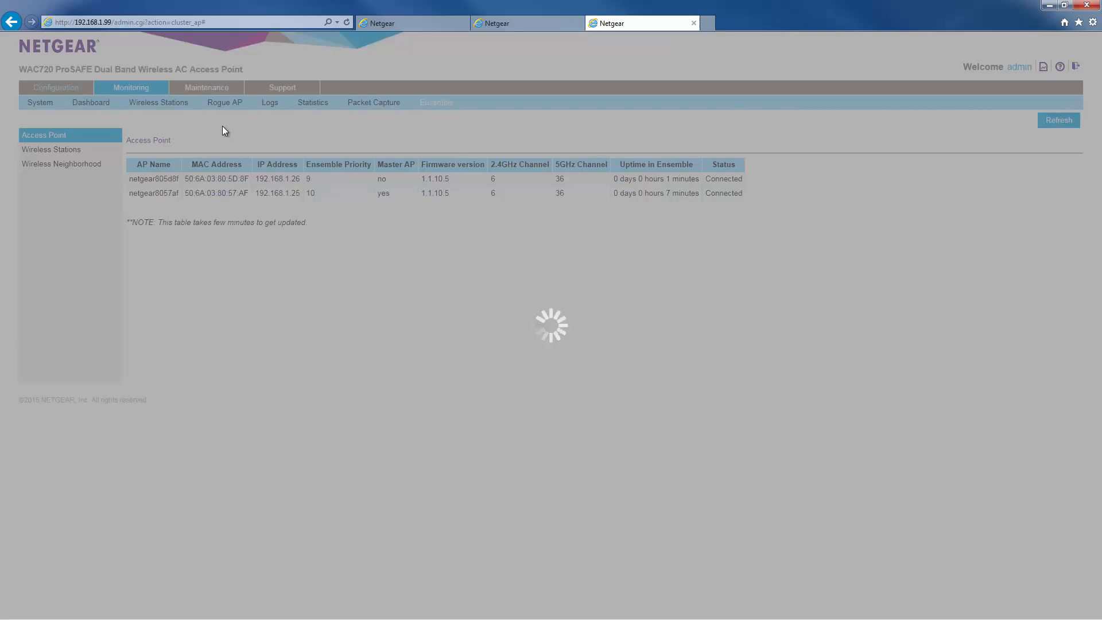
{"action": "left_click", "coordinate": [56, 88]}
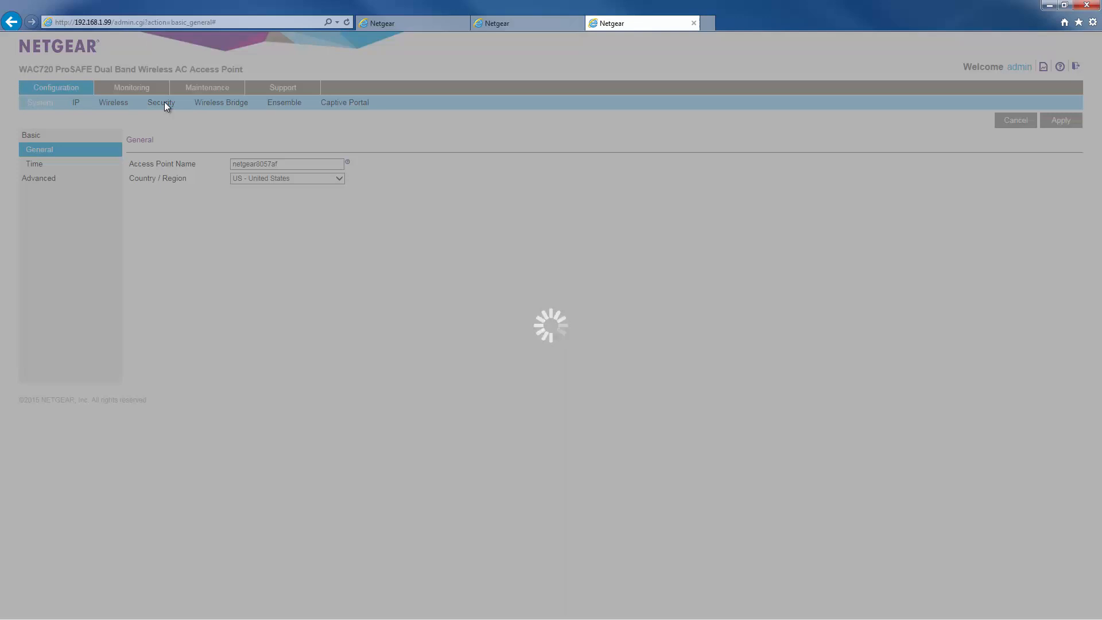
{"action": "left_click", "coordinate": [161, 103]}
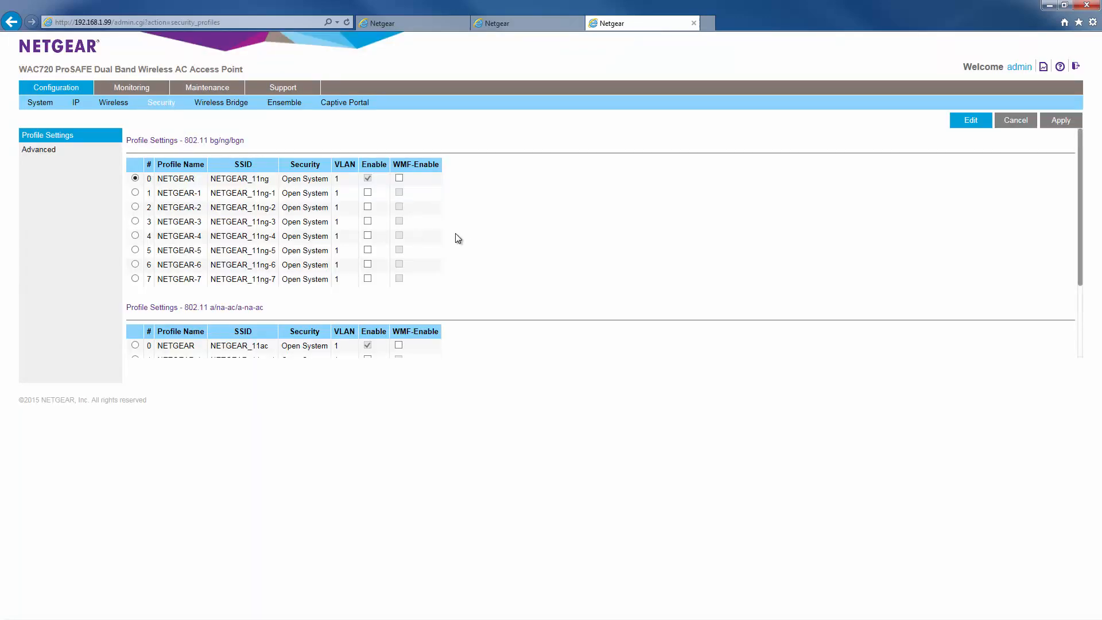
{"action": "scroll", "scroll_direction": "down", "scroll_amount": 3}
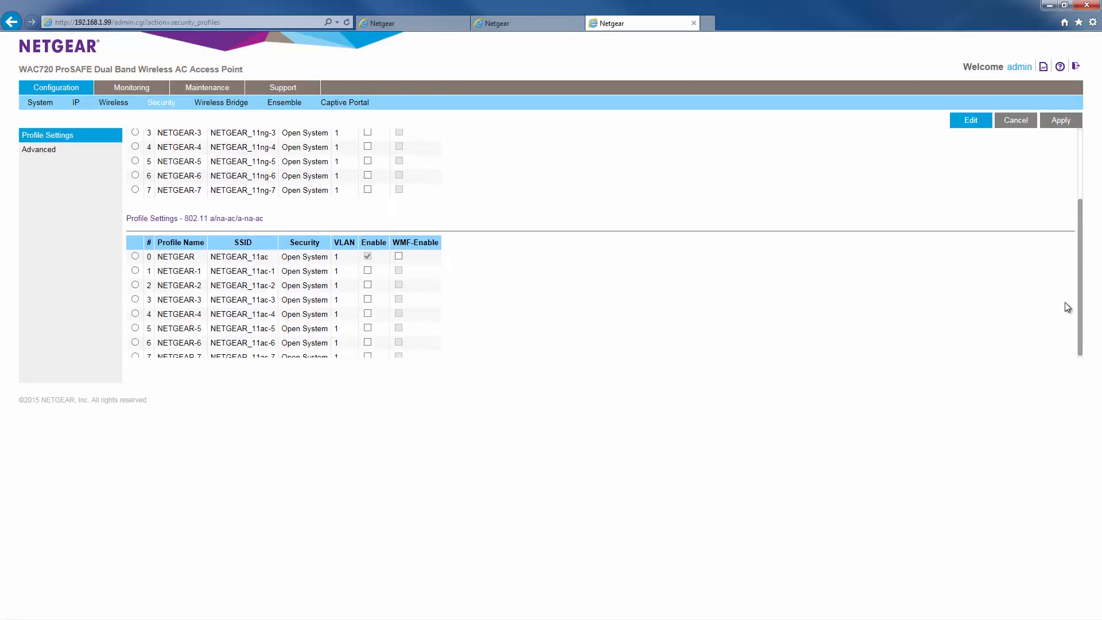
{"action": "scroll", "scroll_direction": "down", "scroll_amount": 3}
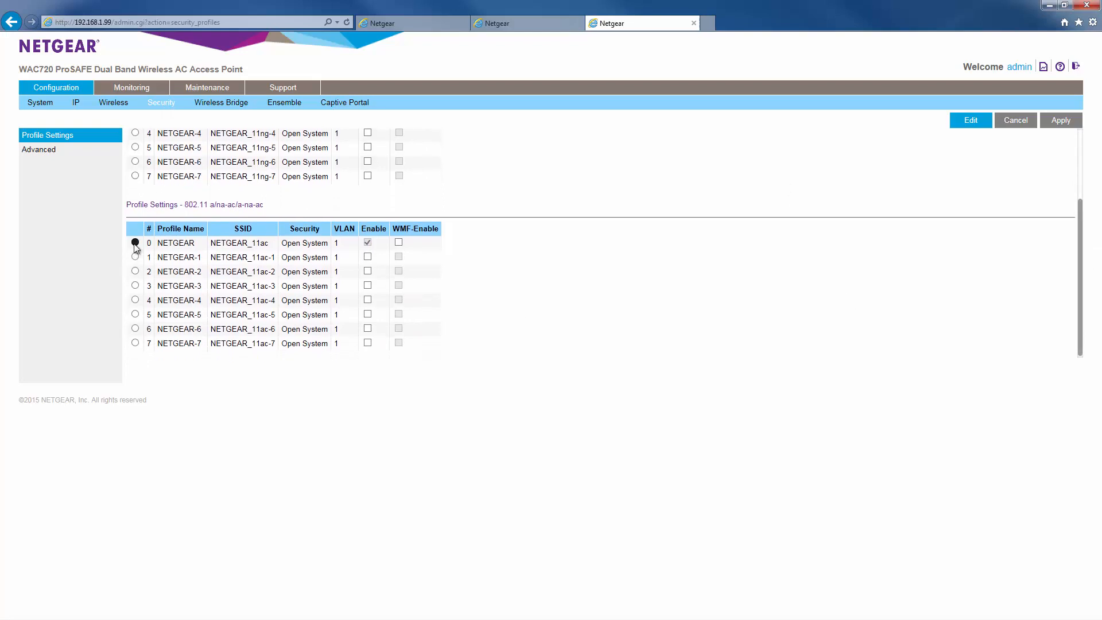
{"action": "left_click", "coordinate": [135, 242]}
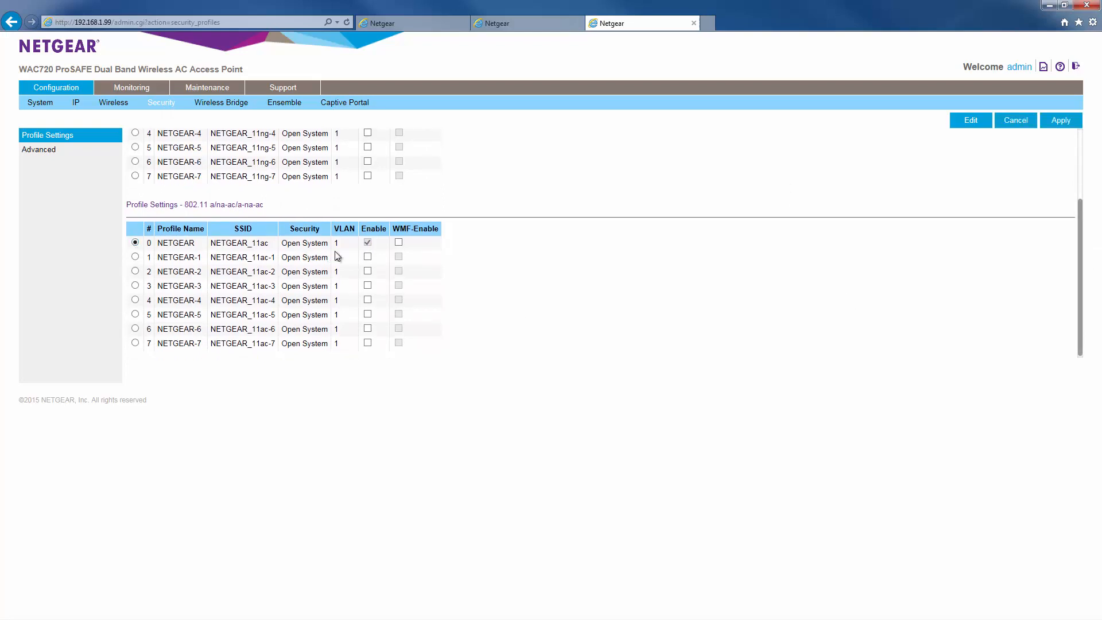
{"action": "mouse_move", "coordinate": [971, 121]}
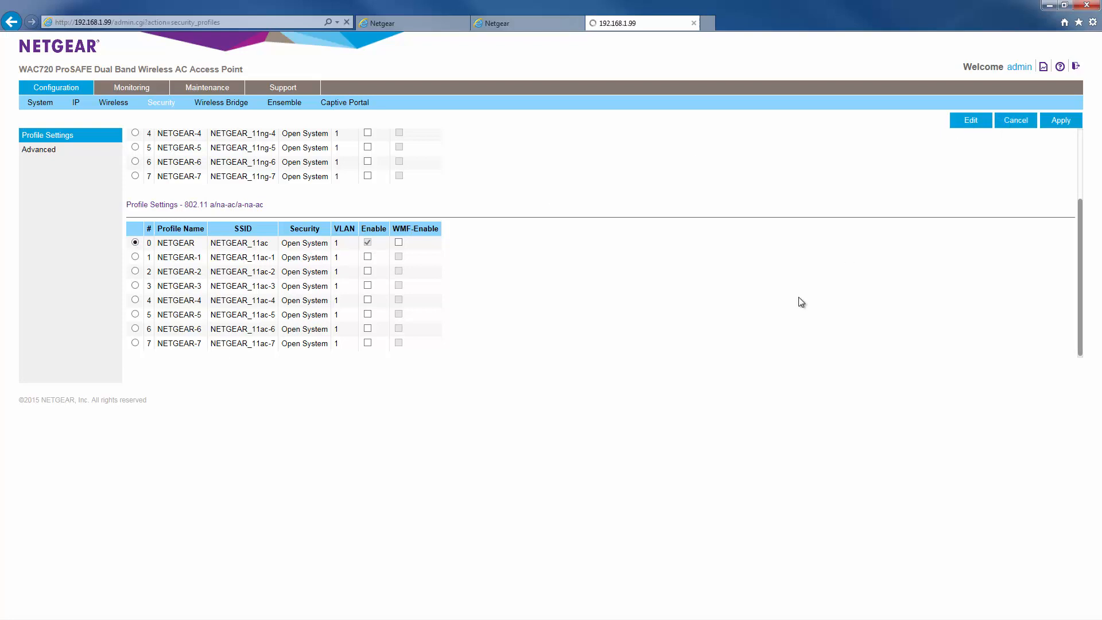
Edit the profile: SSID 'guest', WPA2-PSK authentication with AES and a passphrase
{"action": "left_click", "coordinate": [970, 121]}
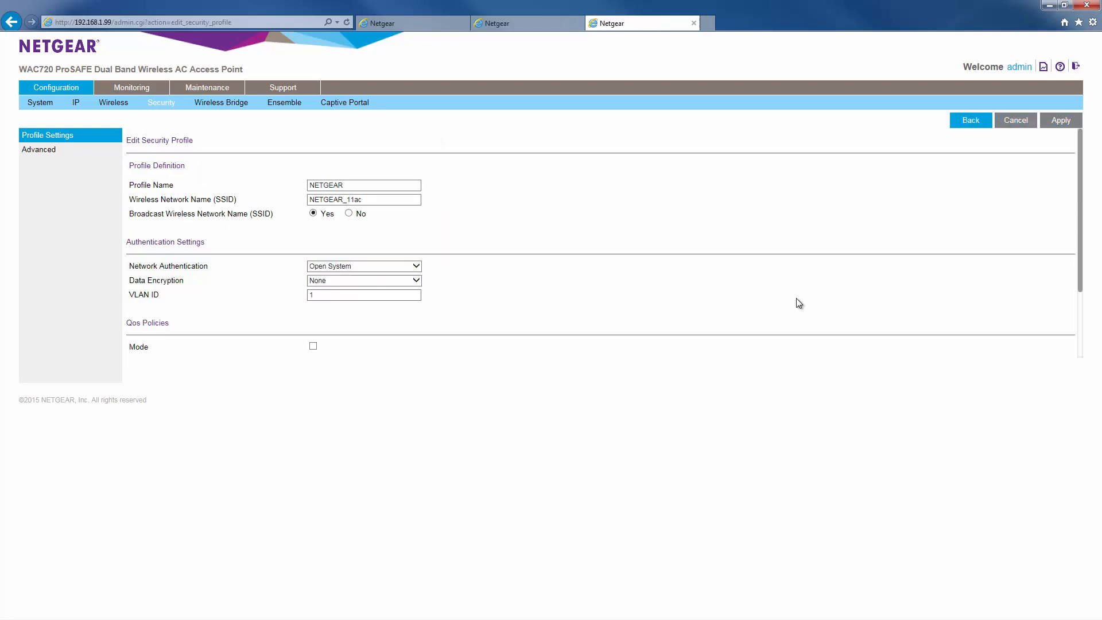
{"action": "triple_click", "coordinate": [364, 199]}
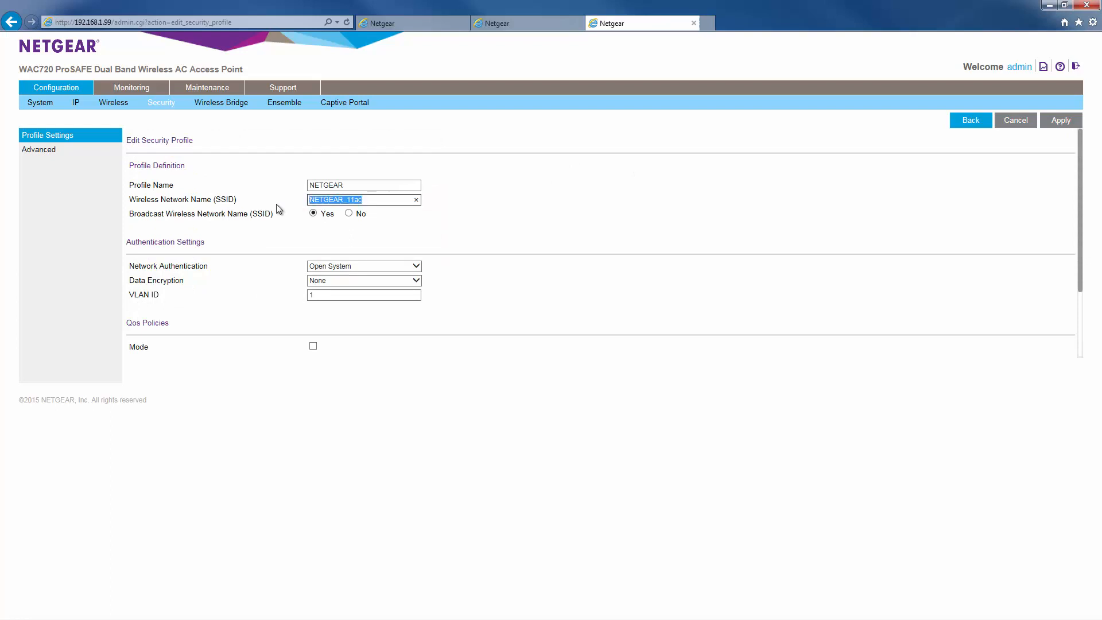
{"action": "type", "text": "guest"}
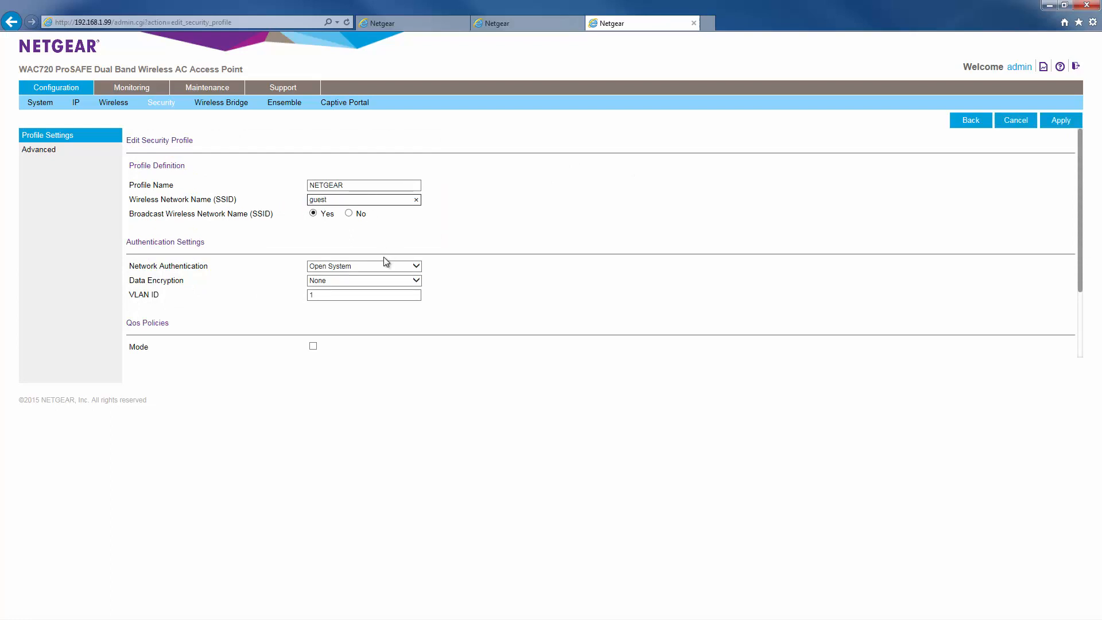
{"action": "left_click", "coordinate": [364, 265]}
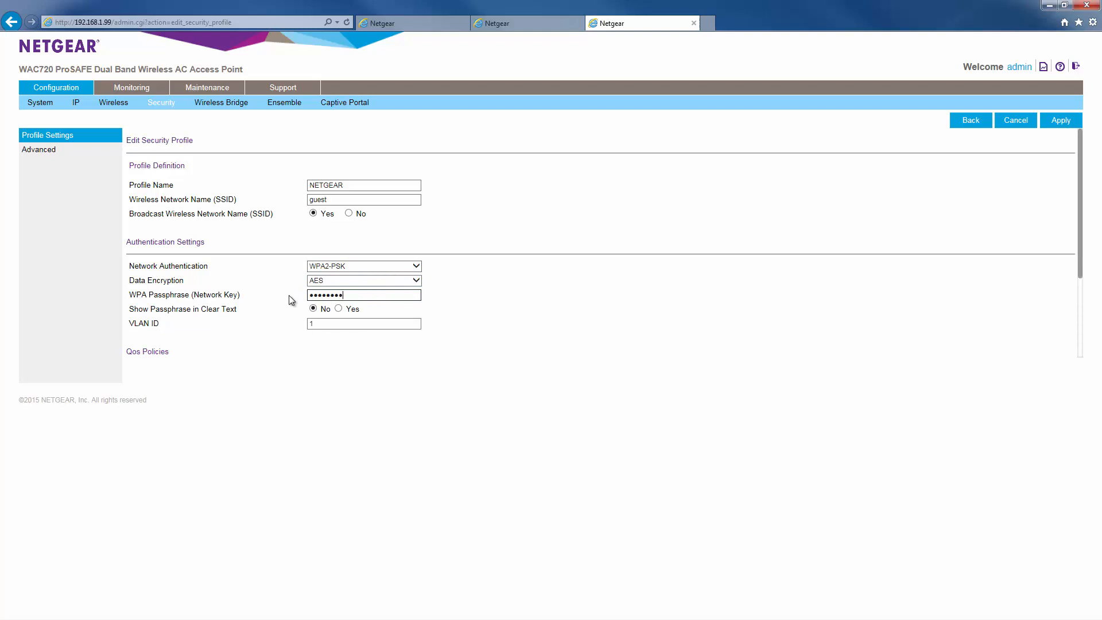
{"action": "mouse_move", "coordinate": [965, 216]}
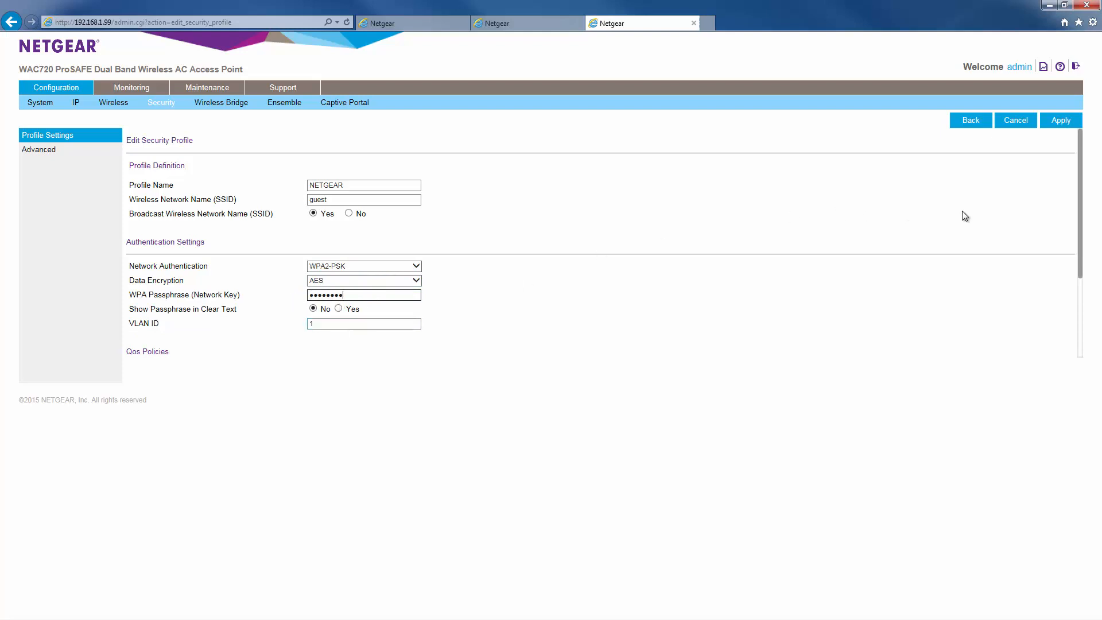
{"action": "scroll", "scroll_direction": "down", "scroll_amount": 3}
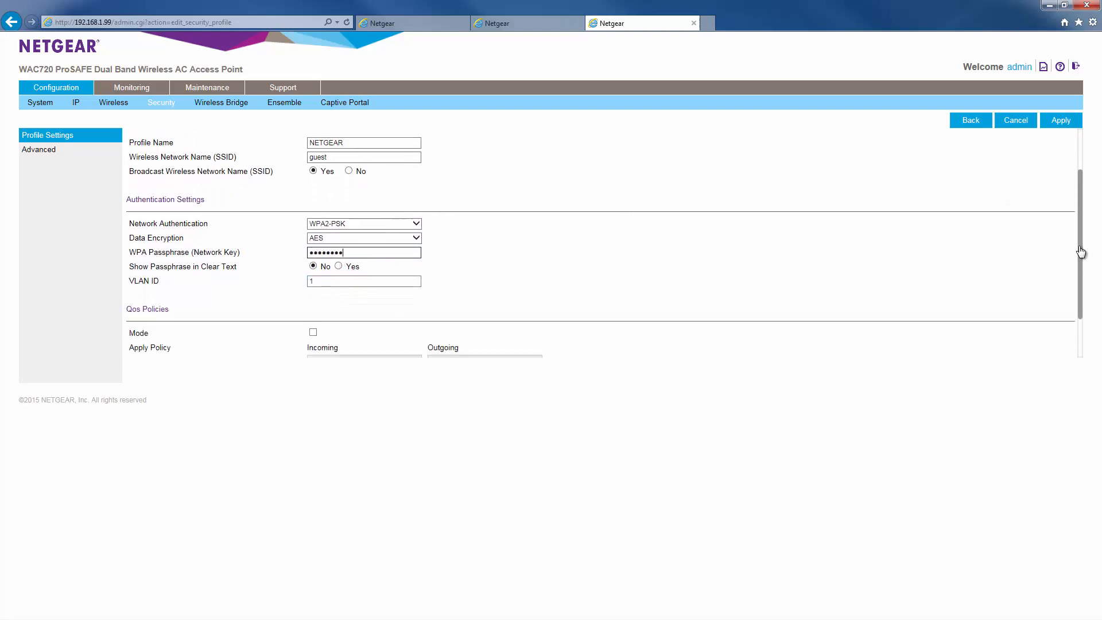
{"action": "scroll", "scroll_direction": "down", "scroll_amount": 3}
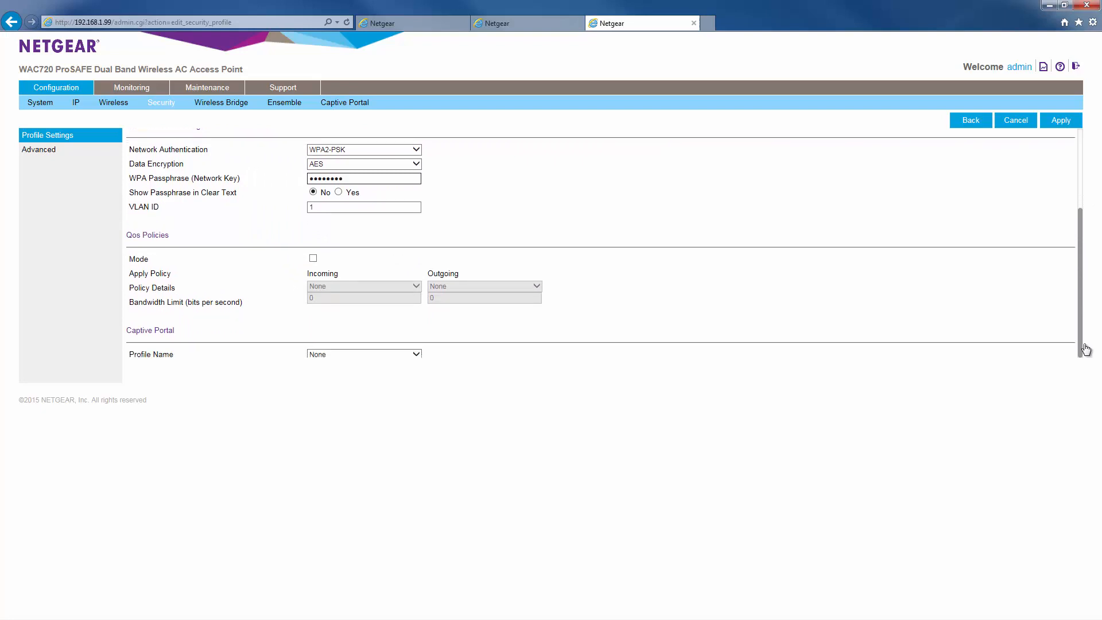
{"action": "scroll", "scroll_direction": "up", "scroll_amount": 3}
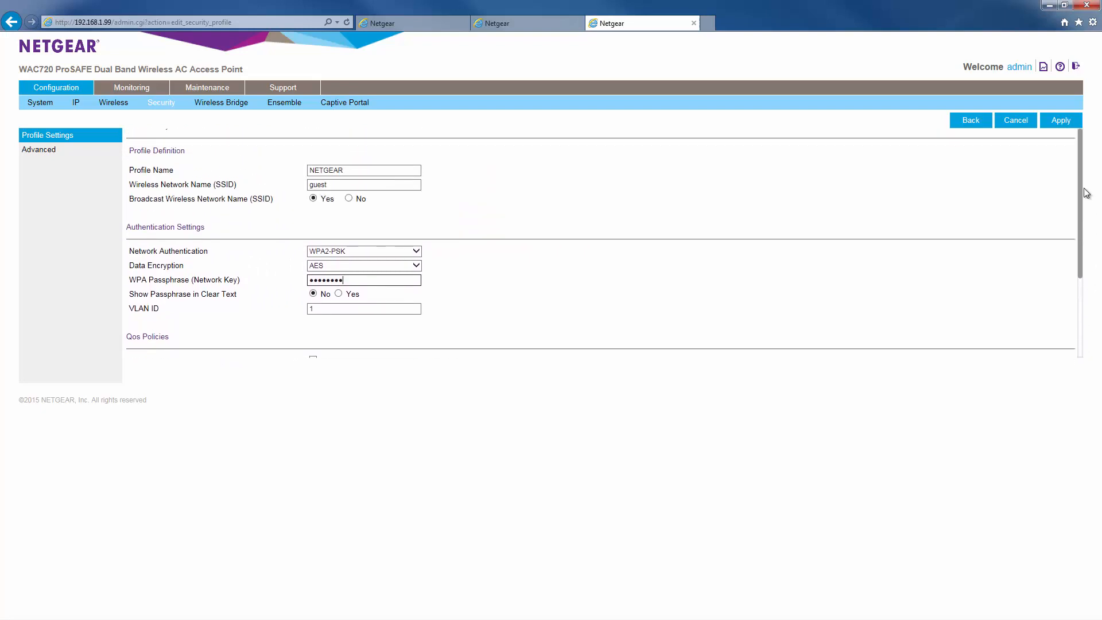
Apply the edited profile and confirm the wireless settings update
{"action": "left_click", "coordinate": [1060, 120]}
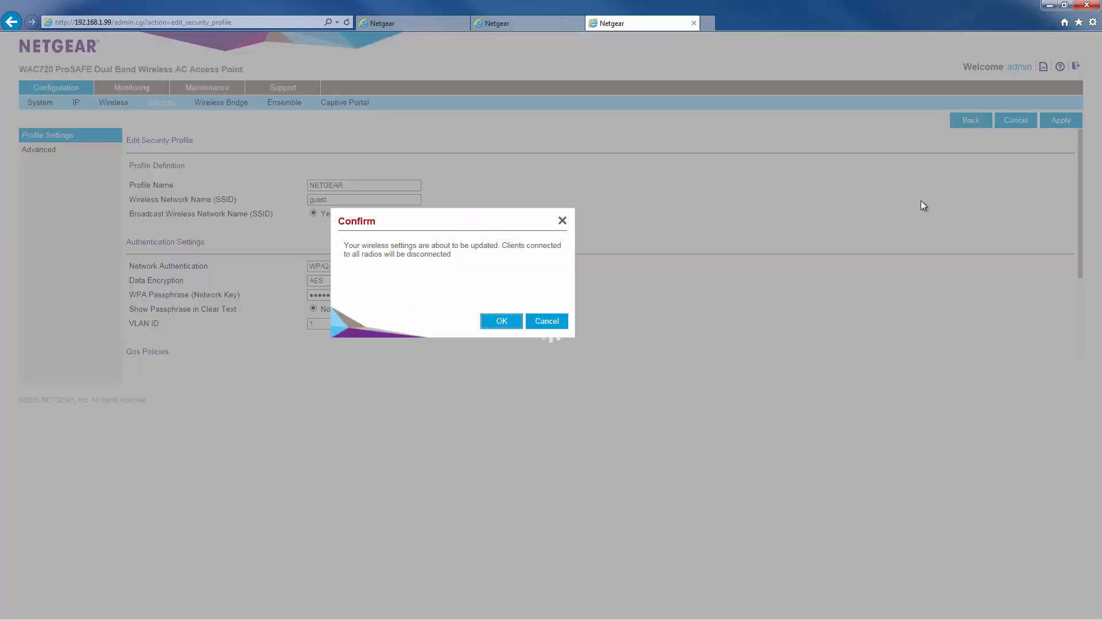
{"action": "left_click", "coordinate": [502, 320]}
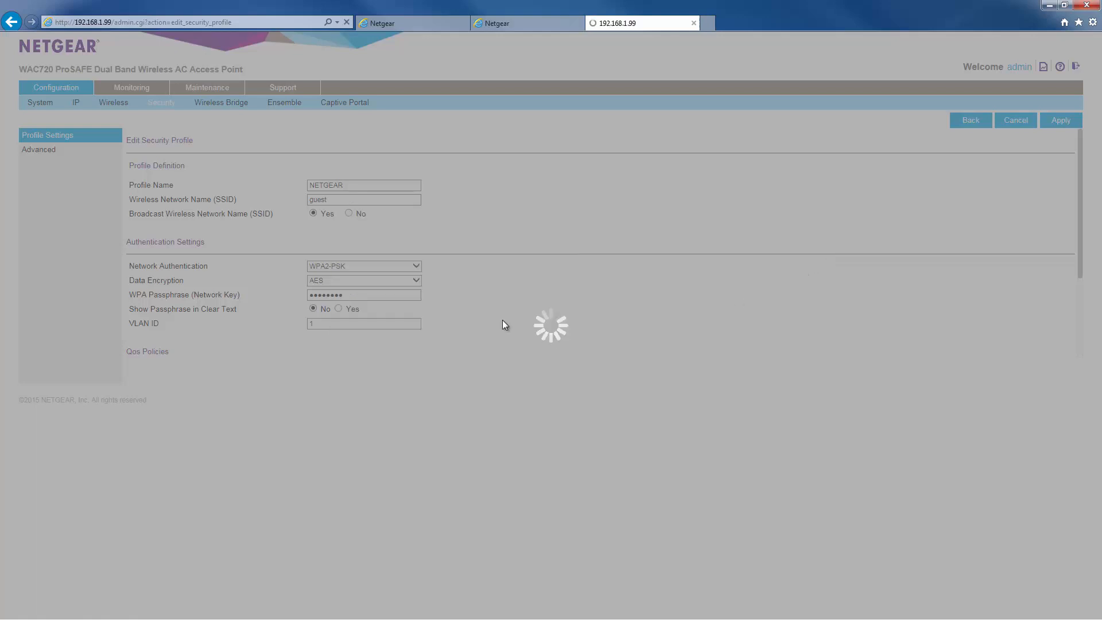